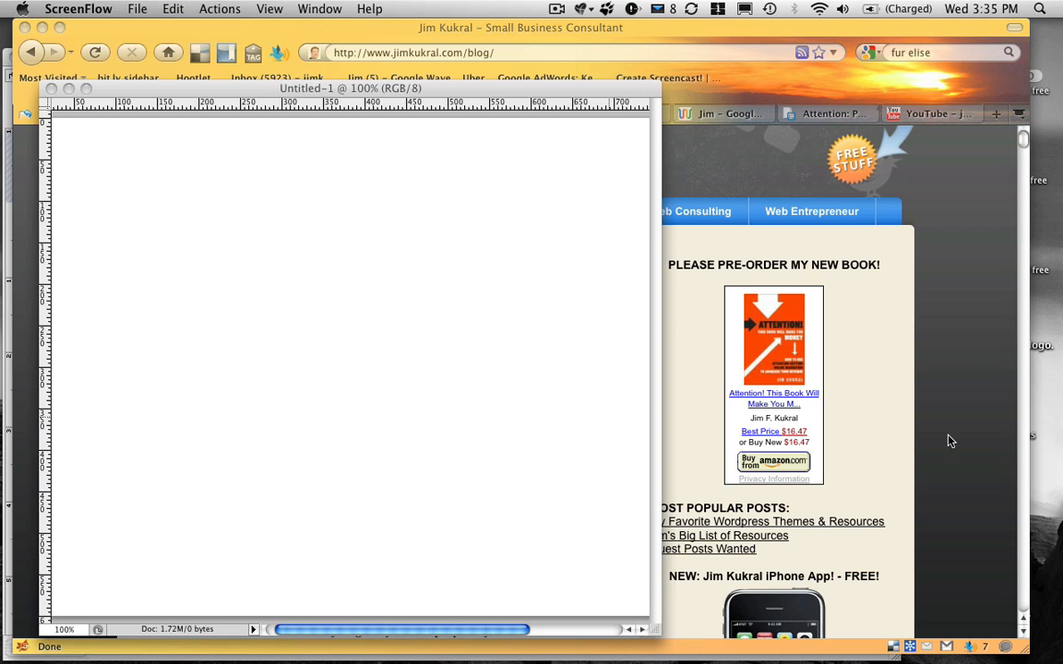
mouse_move(773, 420)
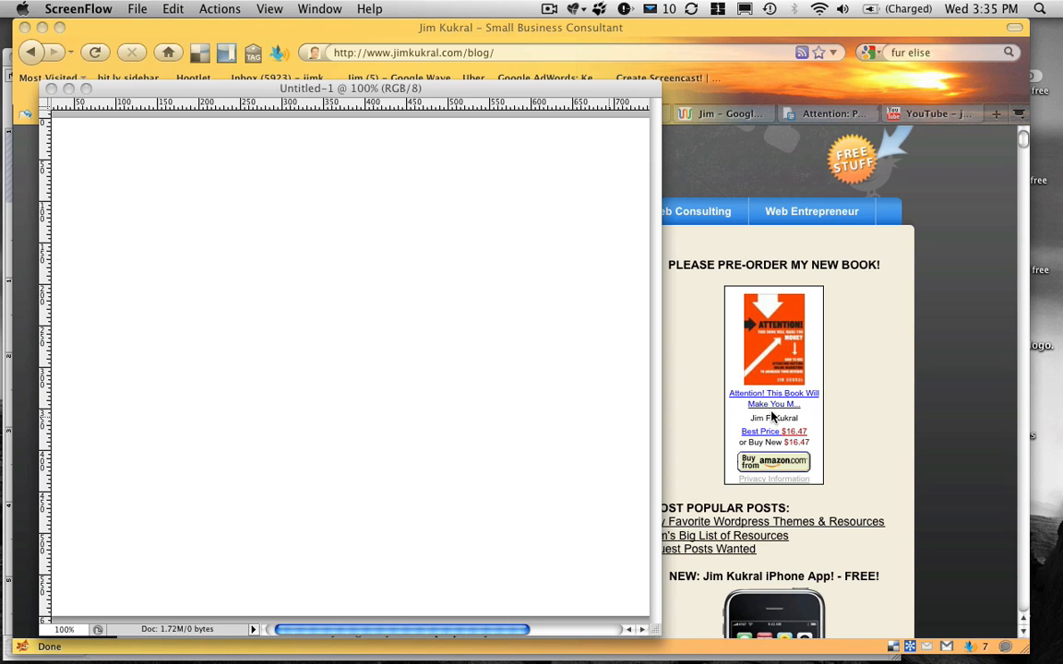
mouse_move(895, 445)
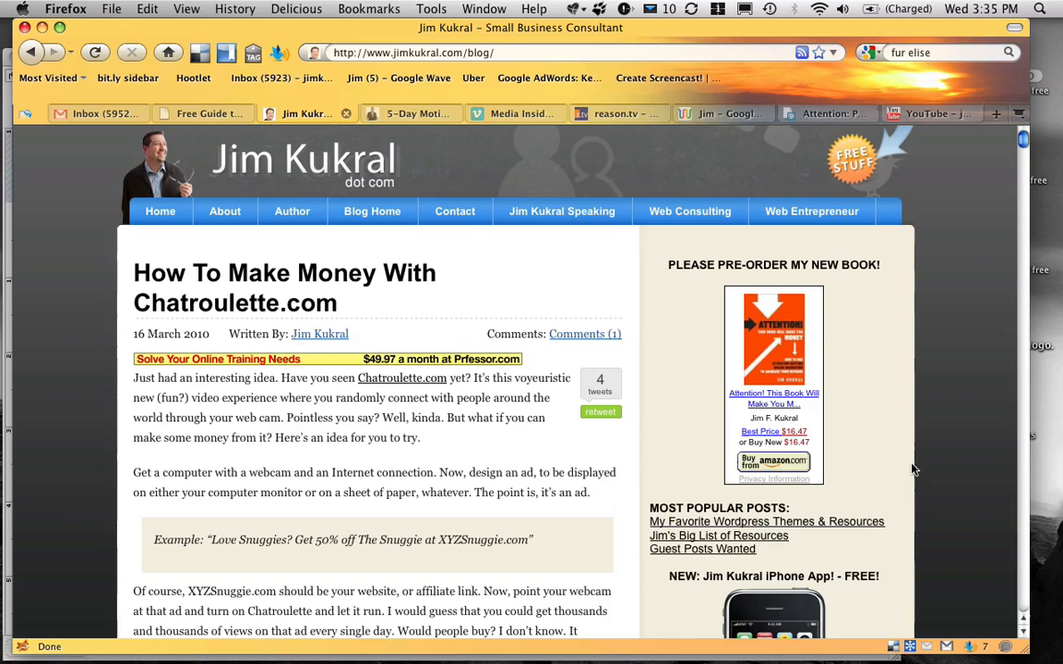
- Scroll the blog post down to the embedded Chat Roulette piano video
scroll("down", 3)
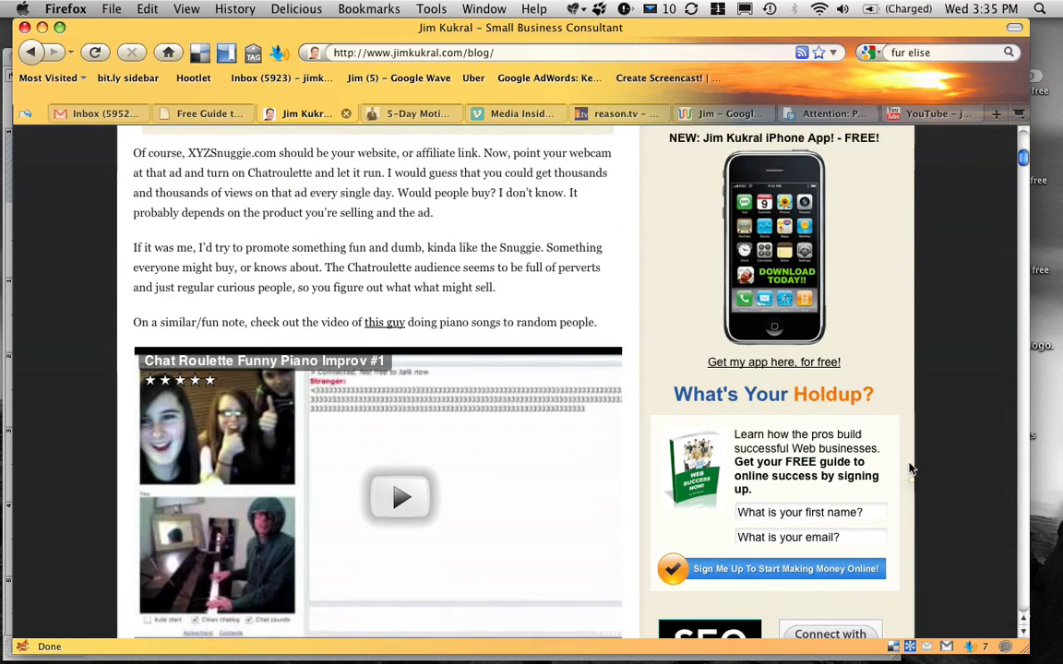
scroll("down", 3)
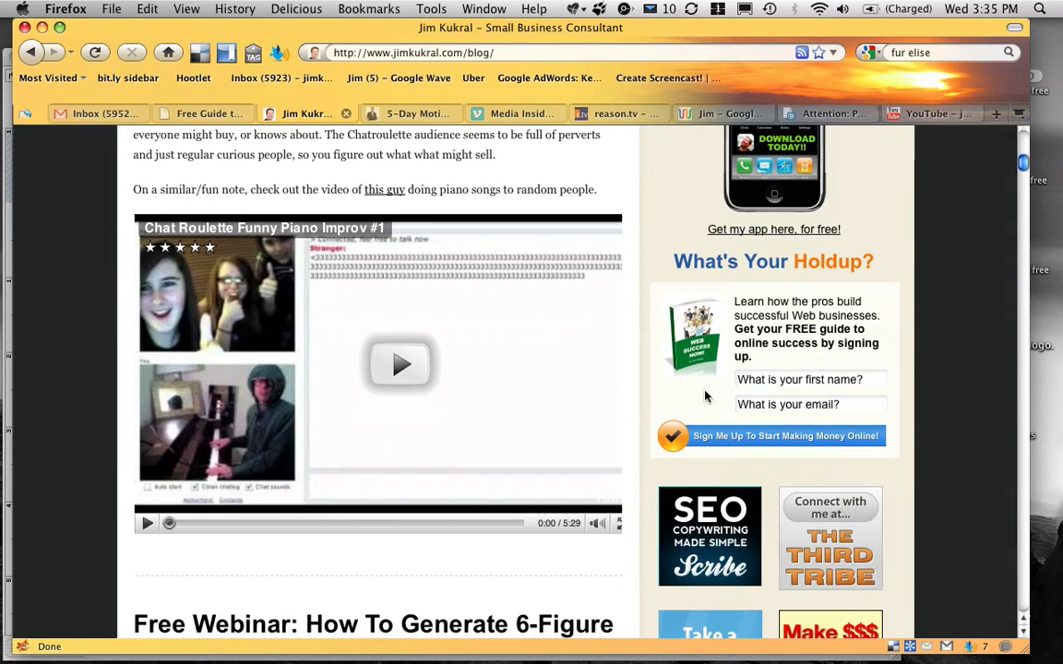
mouse_move(684, 329)
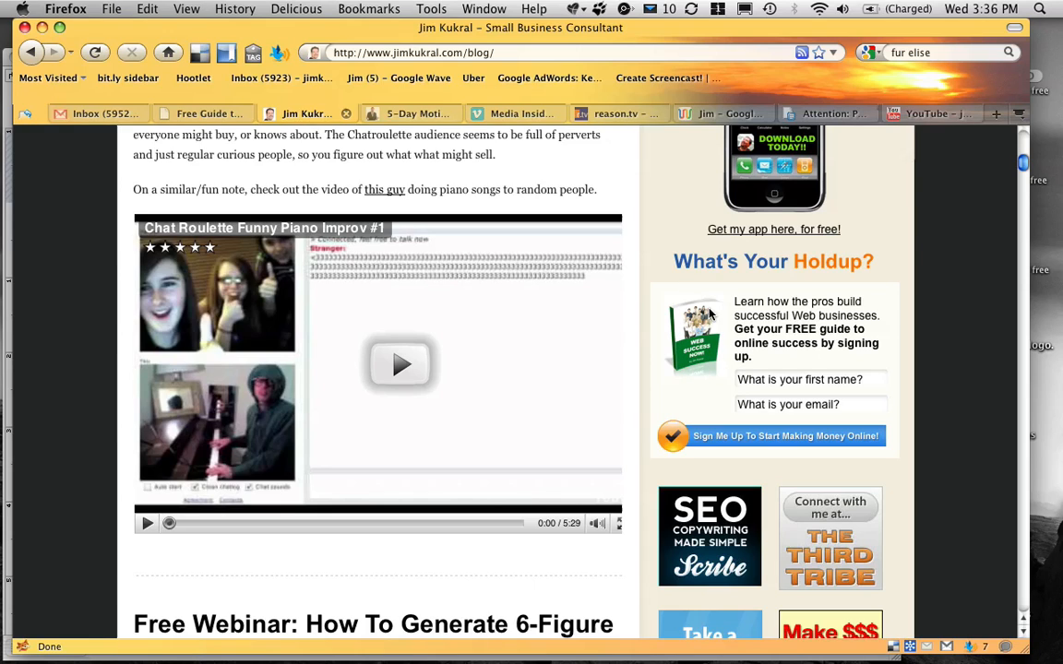
mouse_move(705, 354)
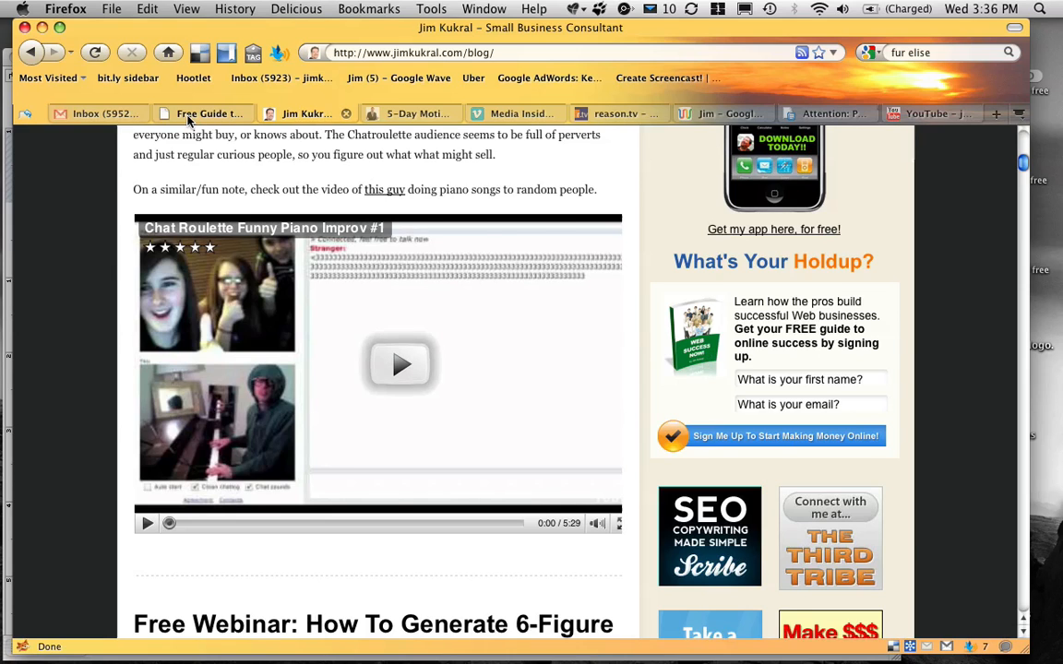
- Go to the Free Guide page and scroll down to the DVD free video guide section
left_click(201, 113)
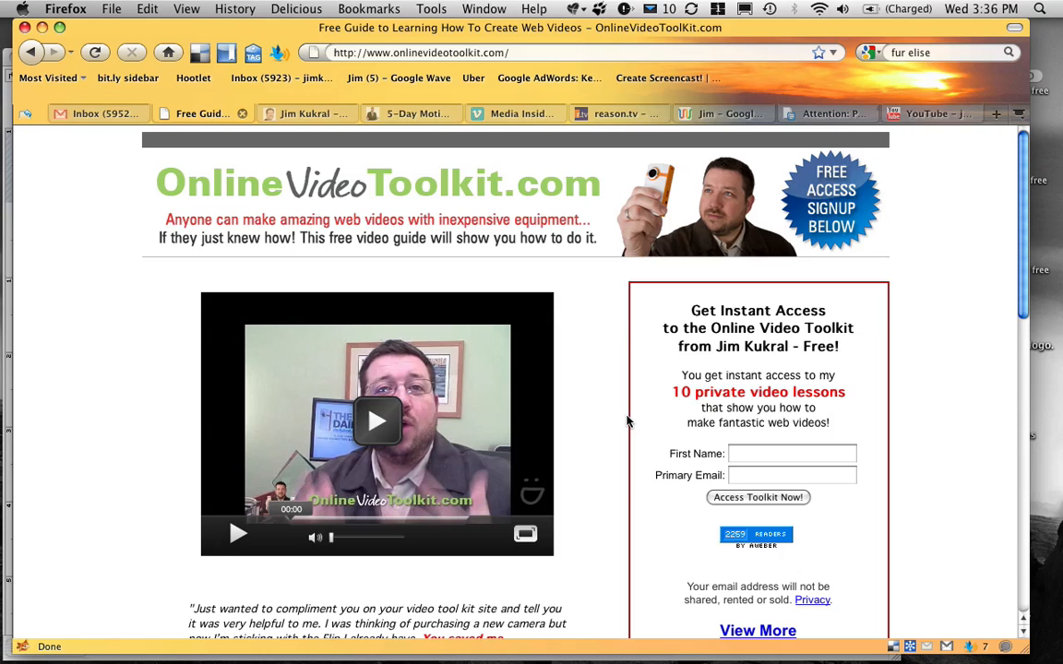
mouse_move(620, 436)
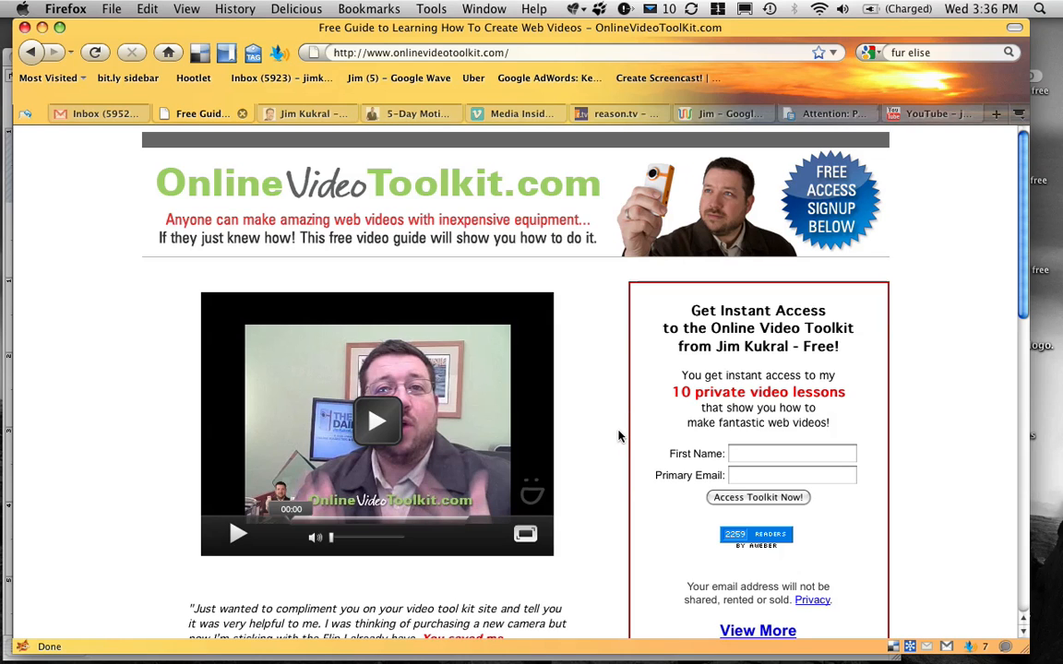
scroll("down", 3)
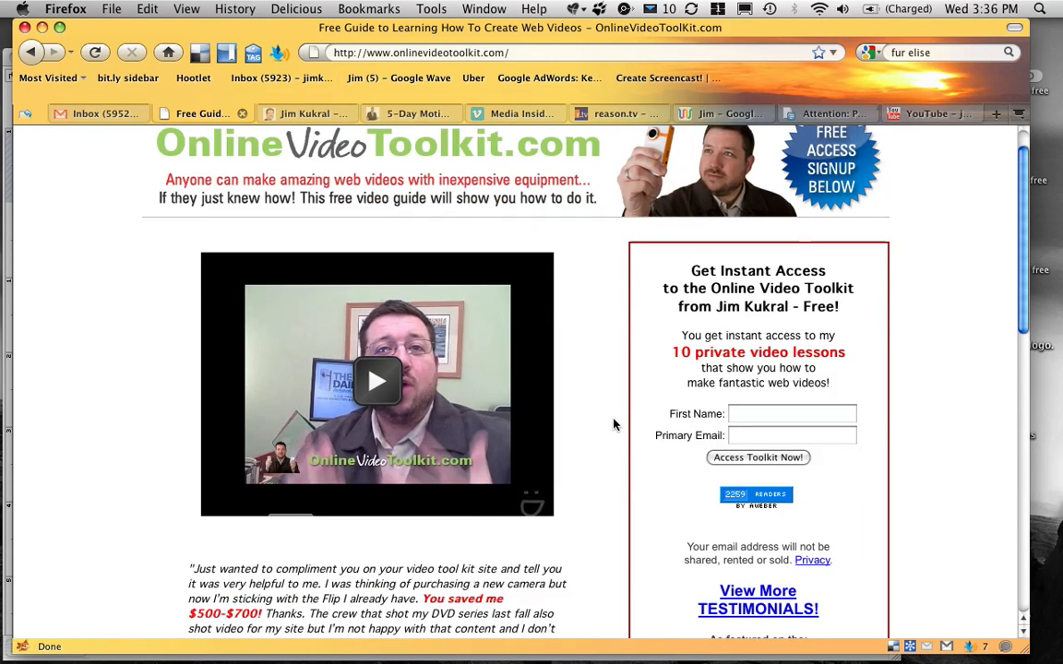
scroll("down", 3)
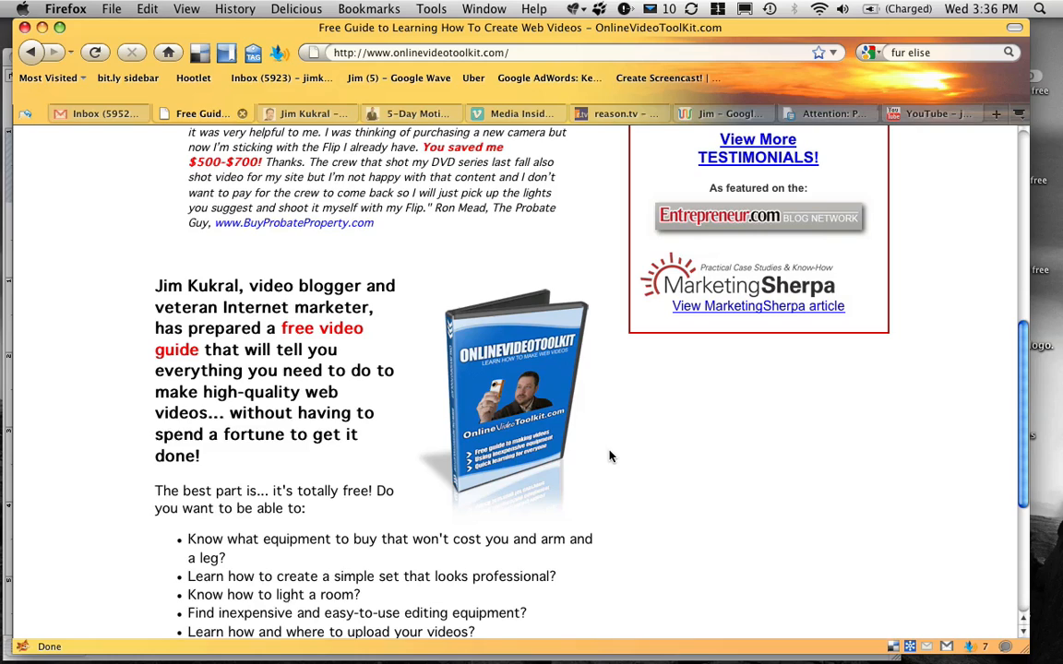
mouse_move(605, 450)
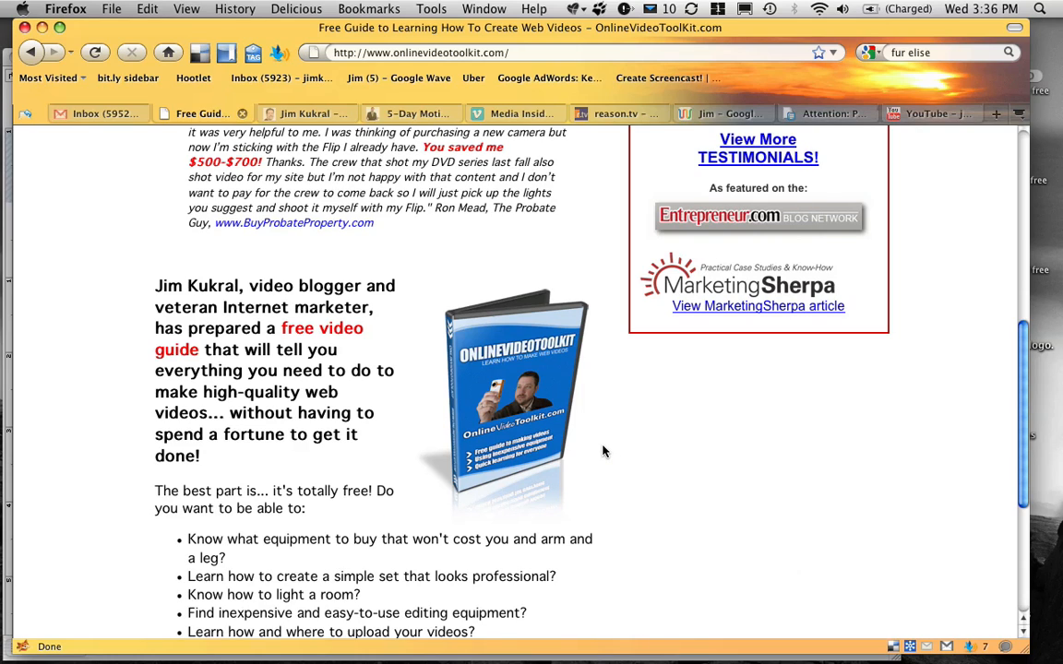
mouse_move(531, 398)
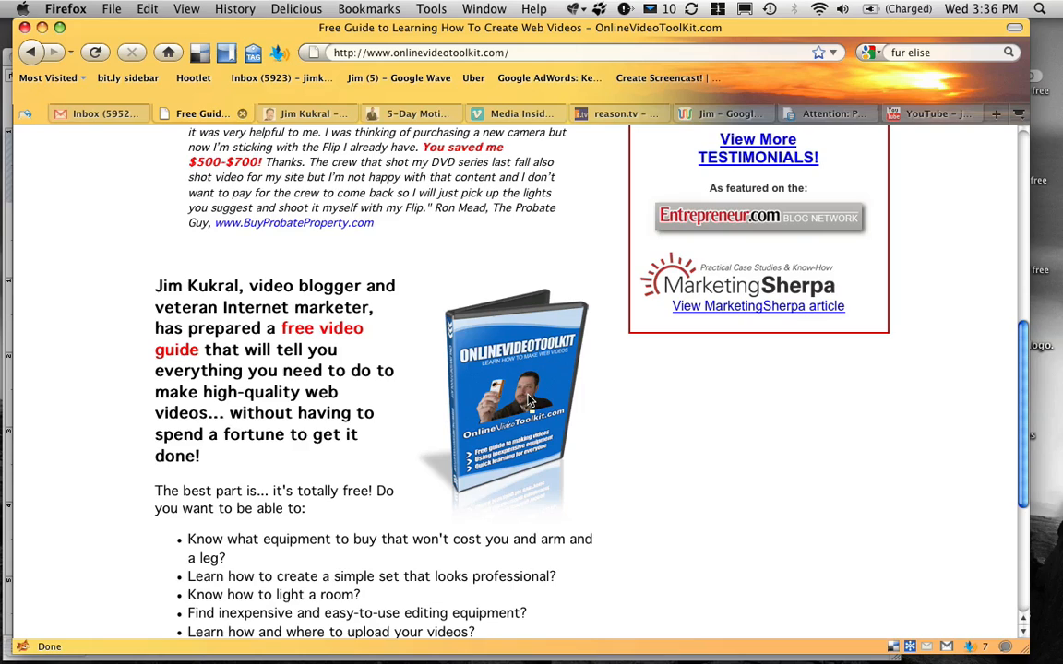
mouse_move(589, 452)
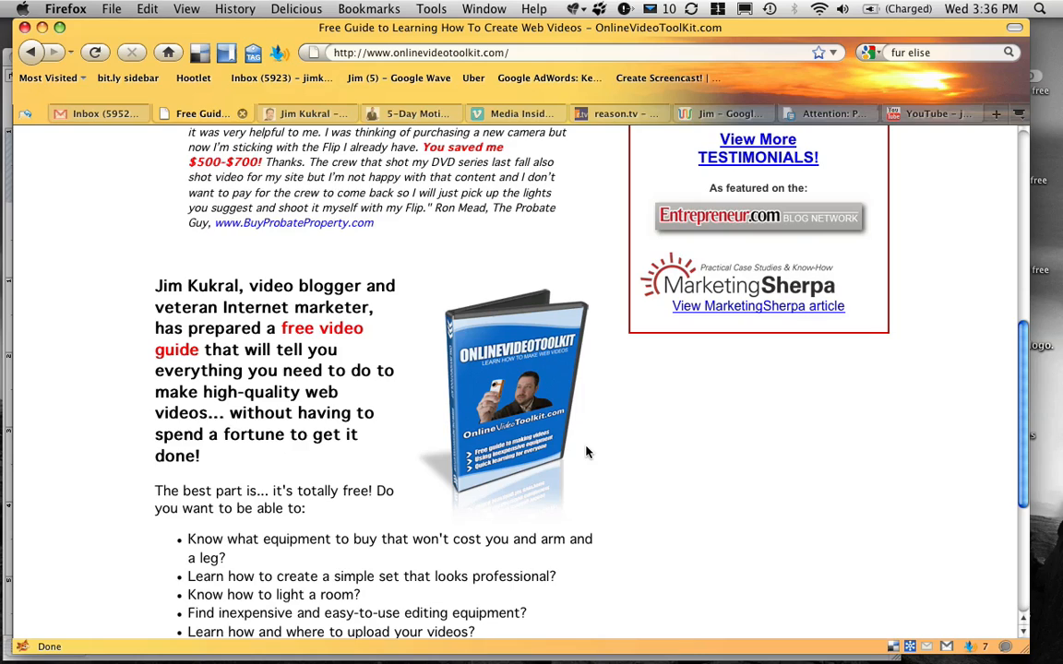
mouse_move(576, 406)
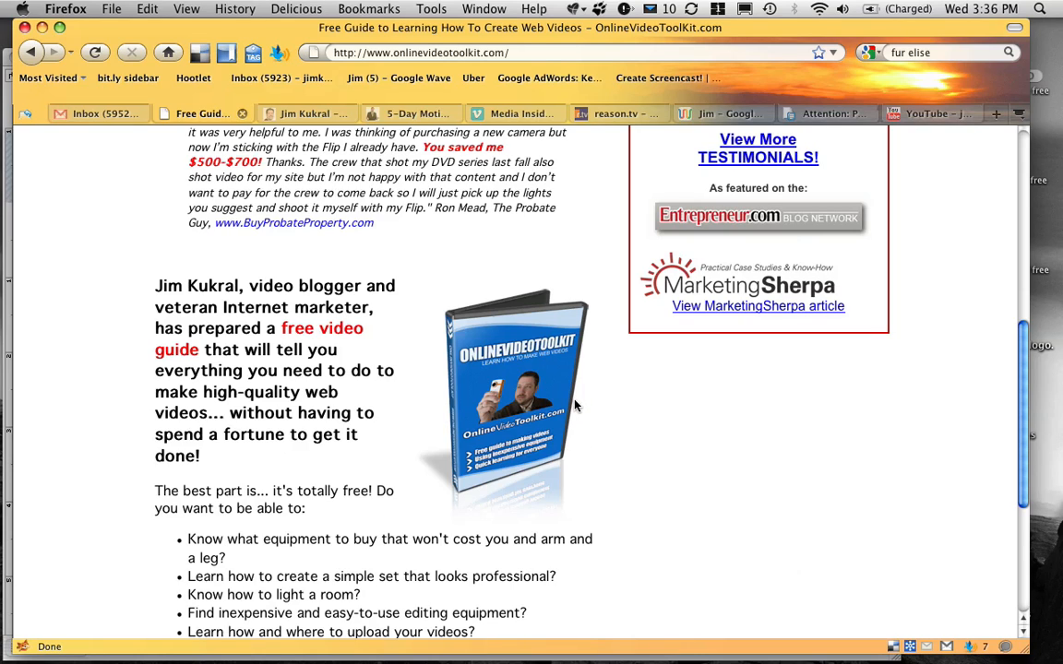
mouse_move(607, 472)
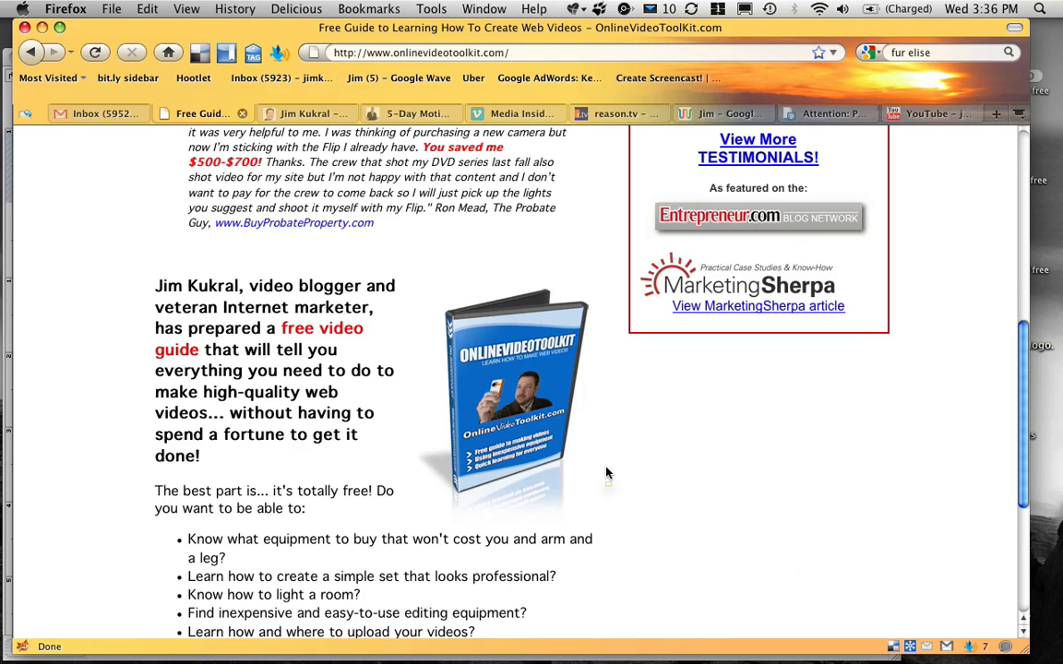
mouse_move(618, 469)
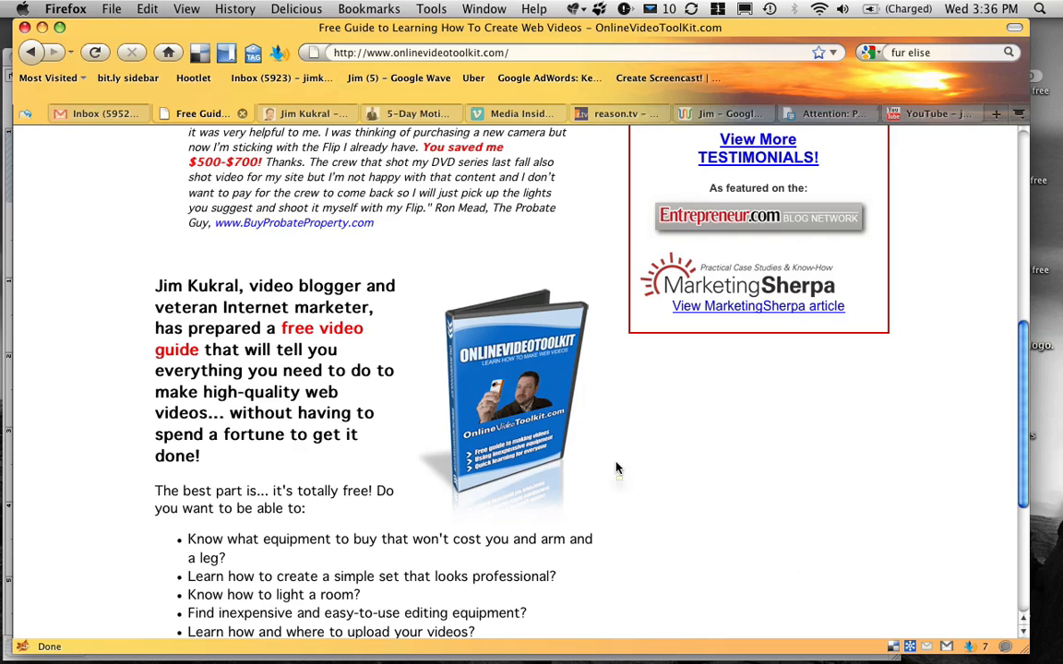
mouse_move(587, 306)
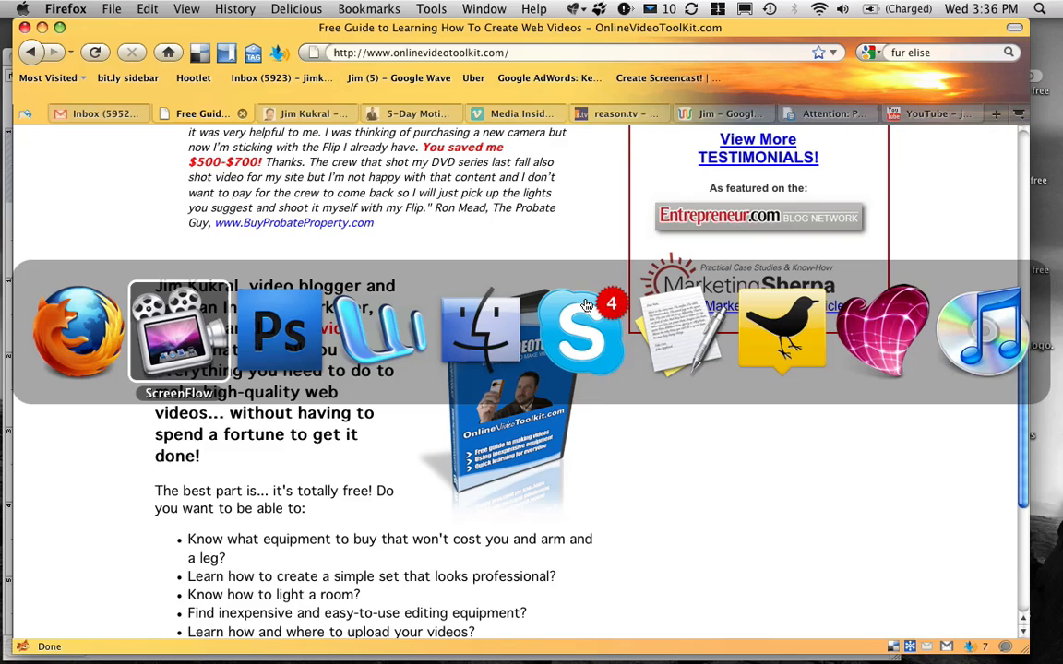
- Bring Photoshop forward and run Step 1 of the Book – Hardback Tilted action
left_click(281, 332)
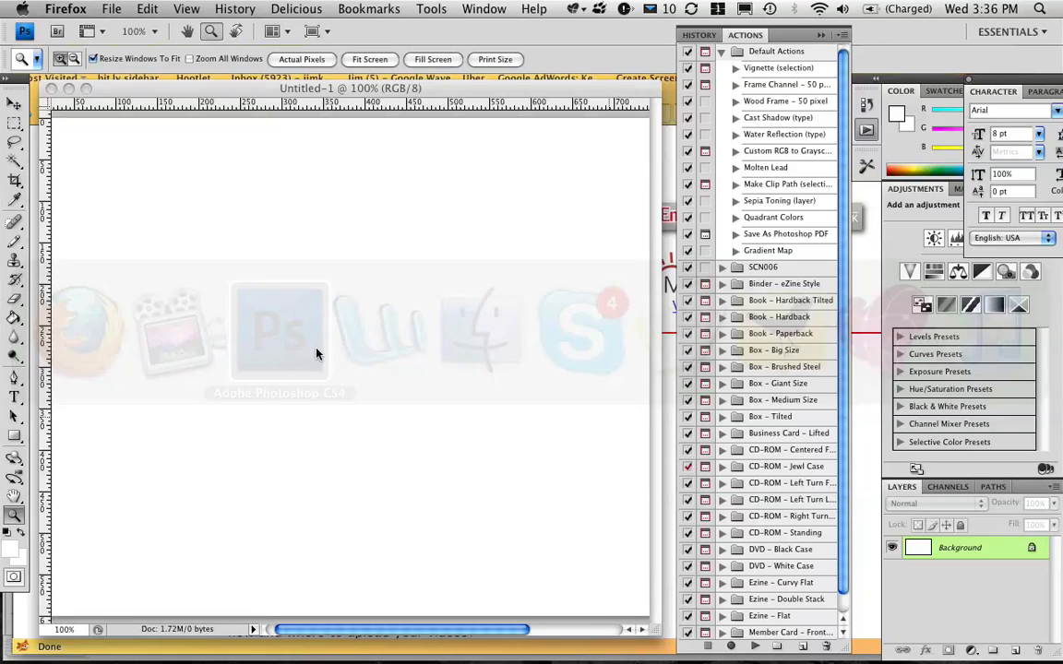
left_click(280, 330)
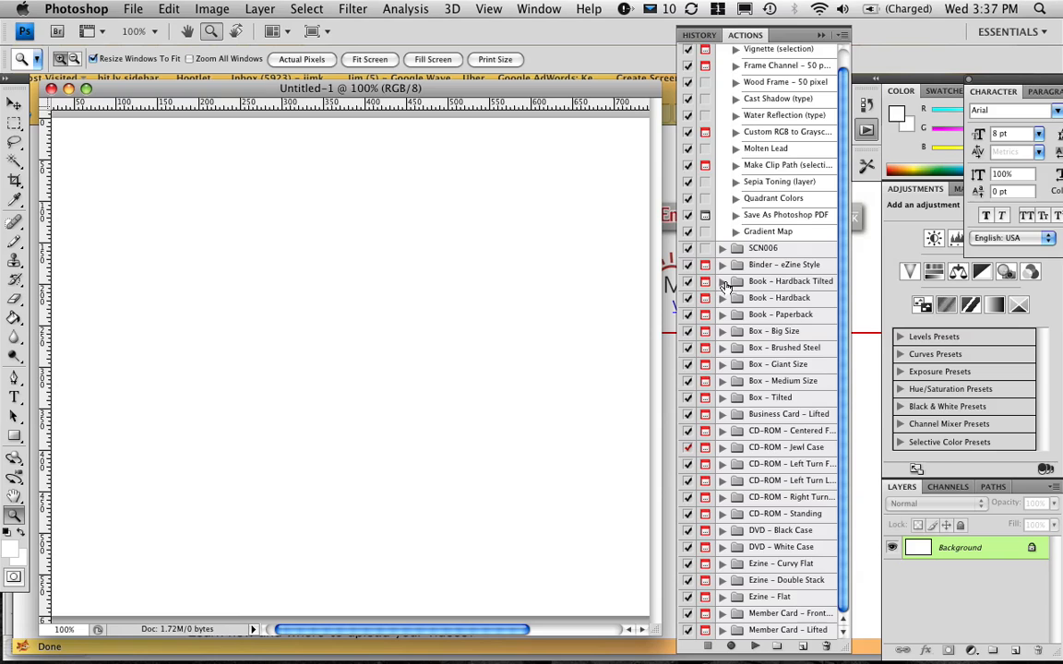
left_click(723, 280)
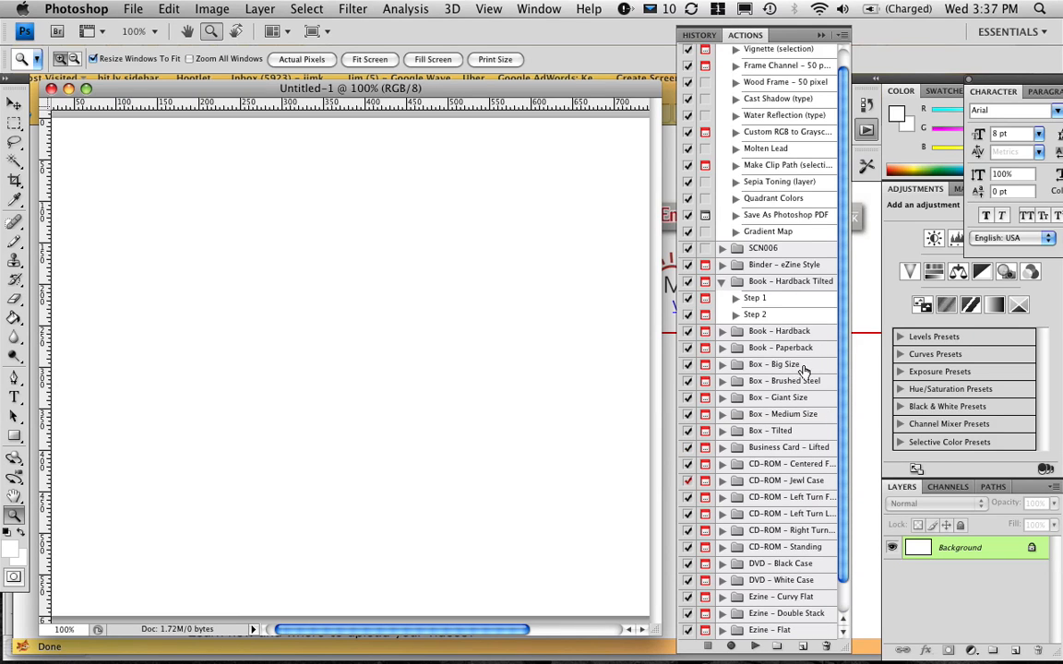
left_click(754, 299)
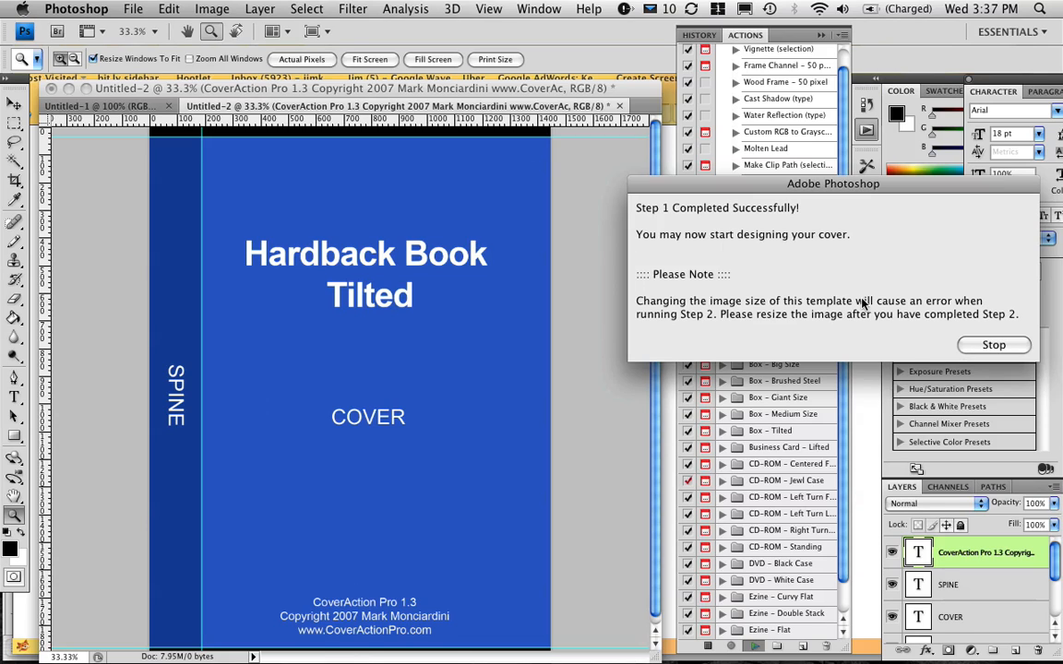
mouse_move(743, 267)
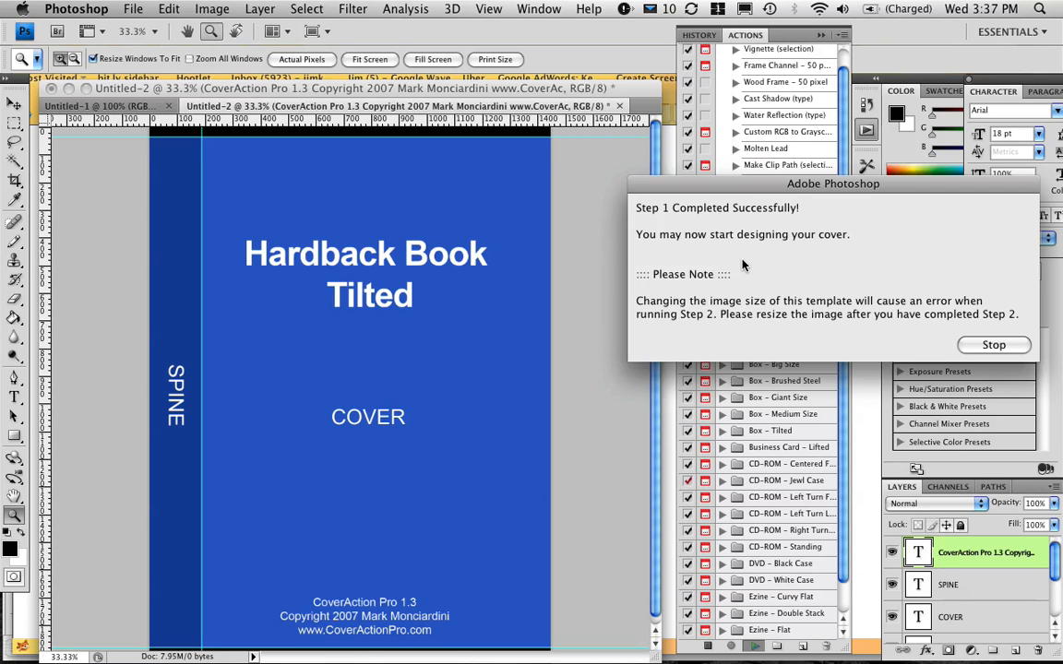
- Dismiss the 'Step 1 Completed Successfully' dialog with Stop
left_click(993, 345)
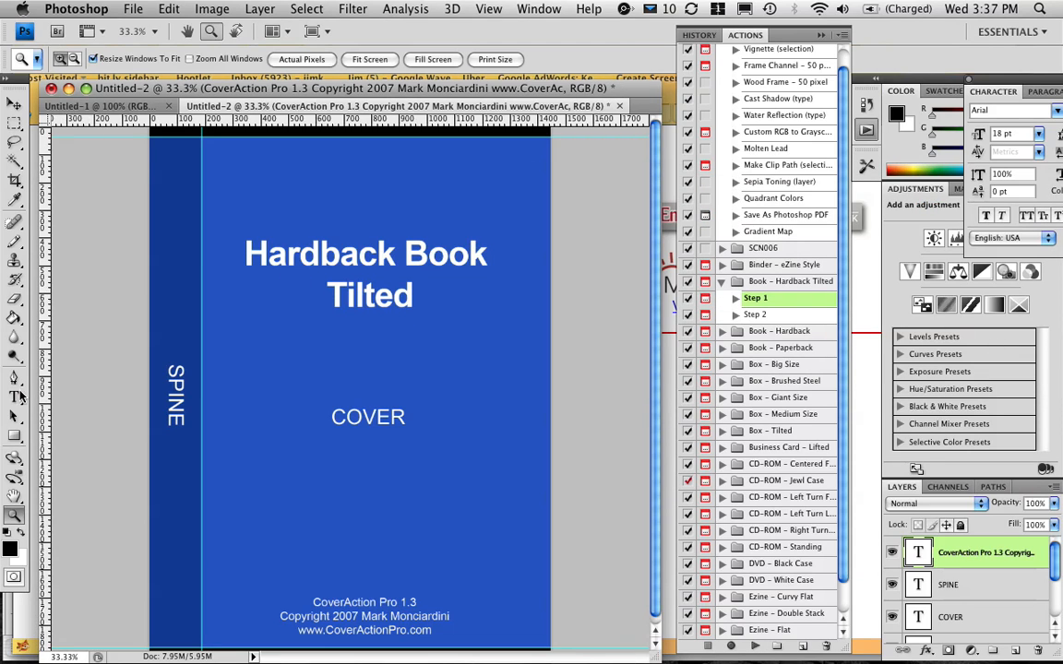
- Retitle the cover 'New Book Cover' in 48 pt bright yellow-green lettering
left_click(15, 397)
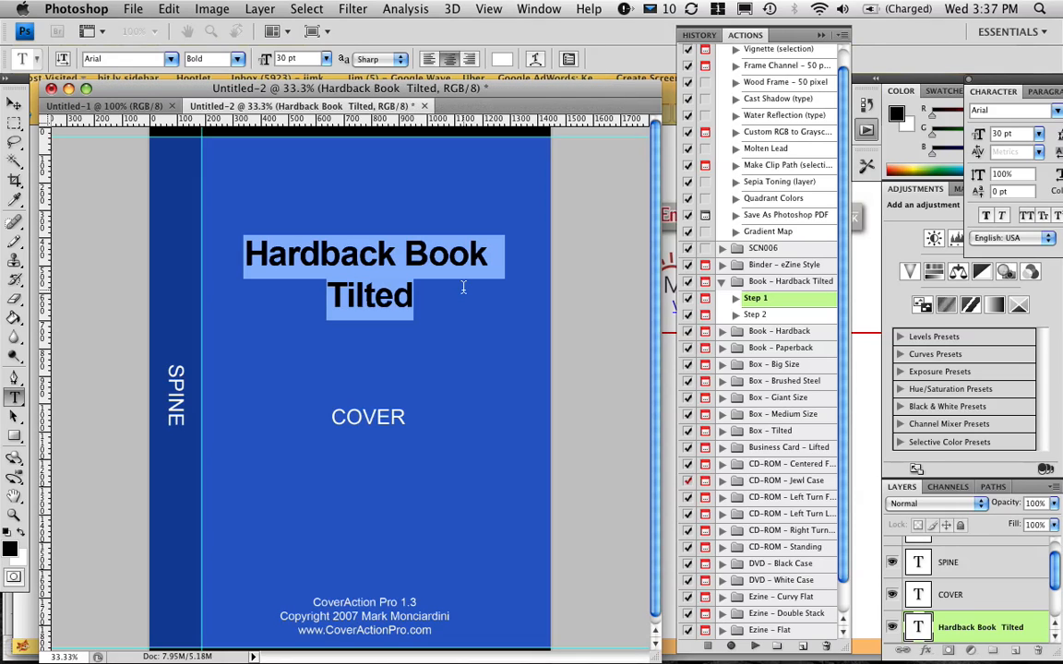
type("New")
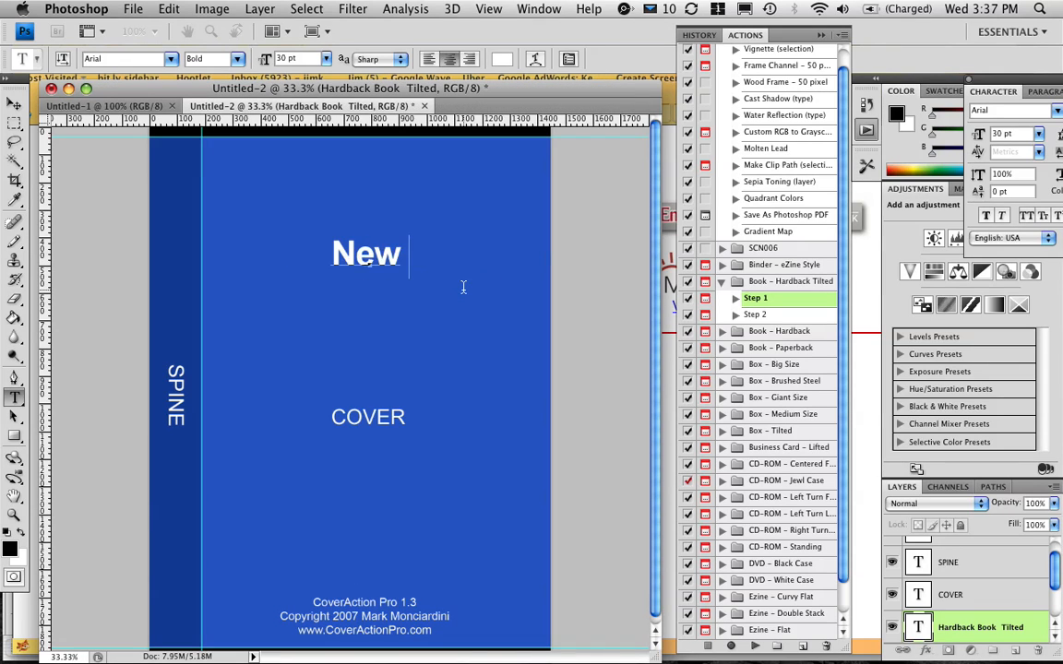
type("Book Cover")
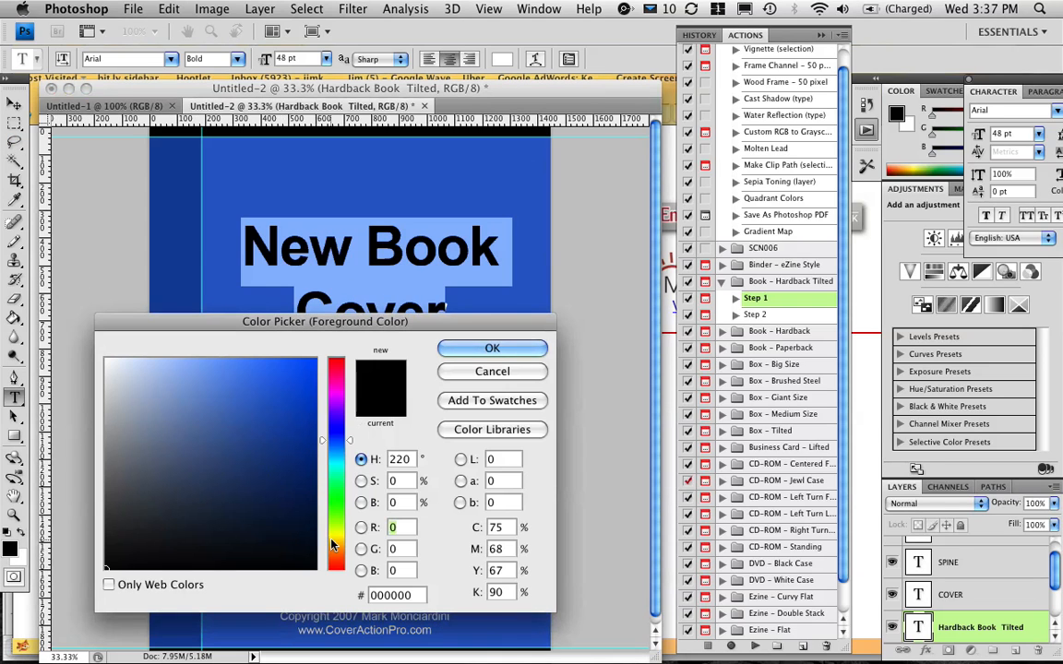
left_click(299, 366)
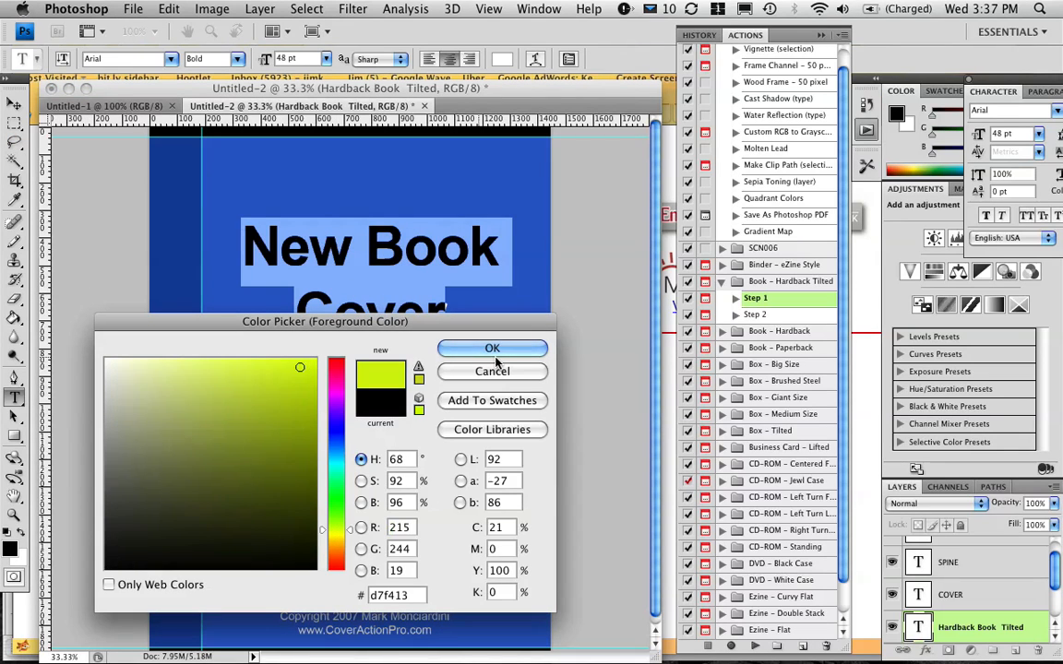
left_click(491, 347)
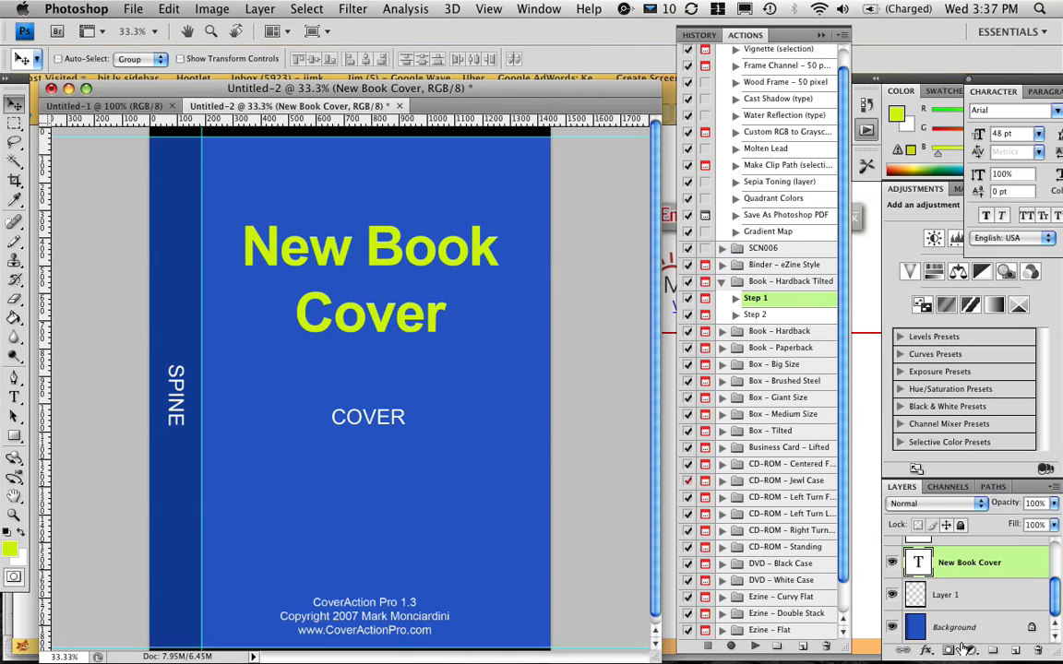
- Recolour the Background layer to a dark olive green with Hue/Saturation
left_click(954, 627)
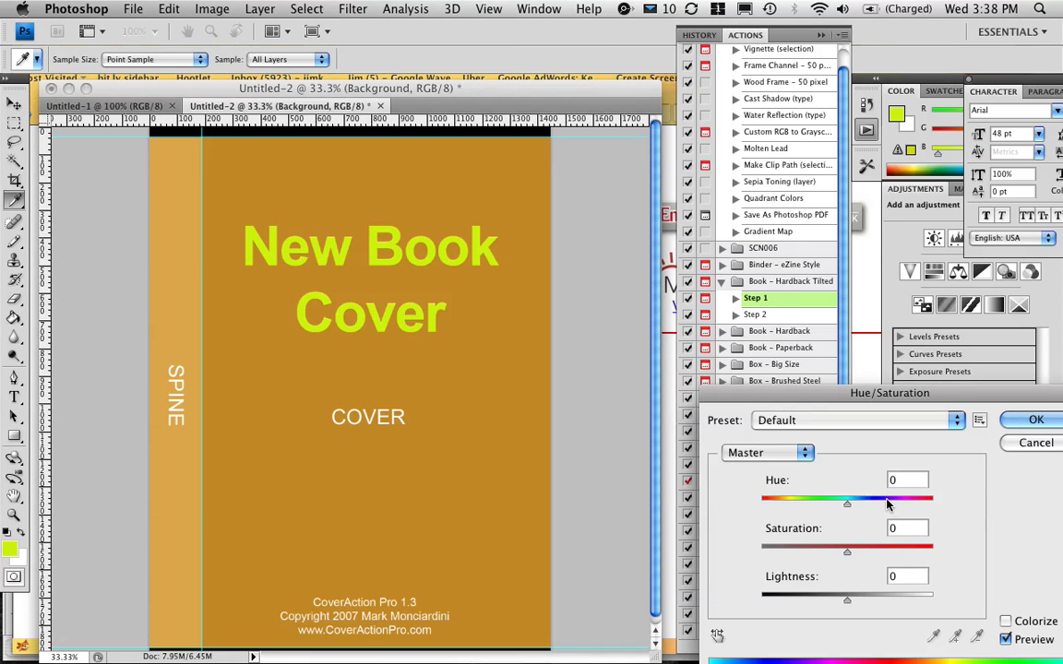
left_click_drag(847, 498, 876, 498)
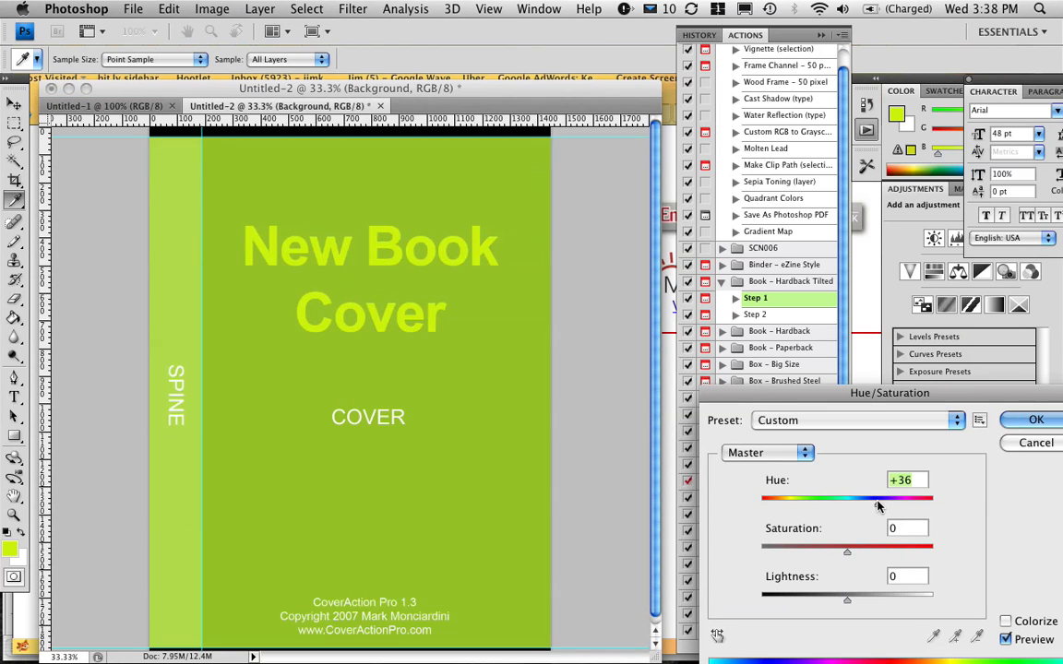
left_click_drag(876, 498, 827, 501)
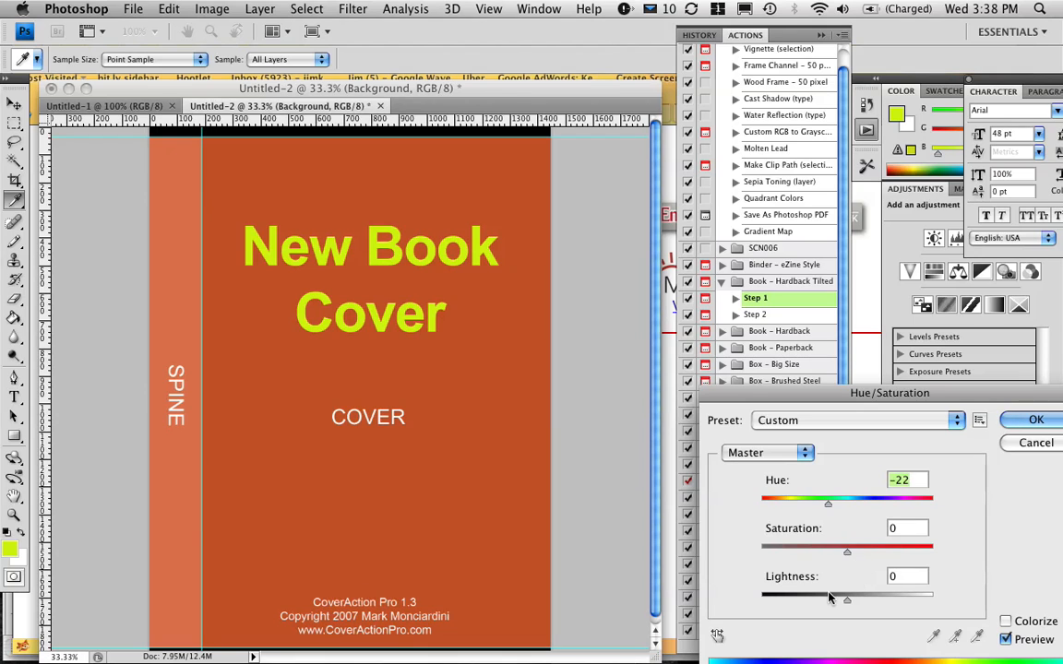
left_click_drag(847, 598, 819, 598)
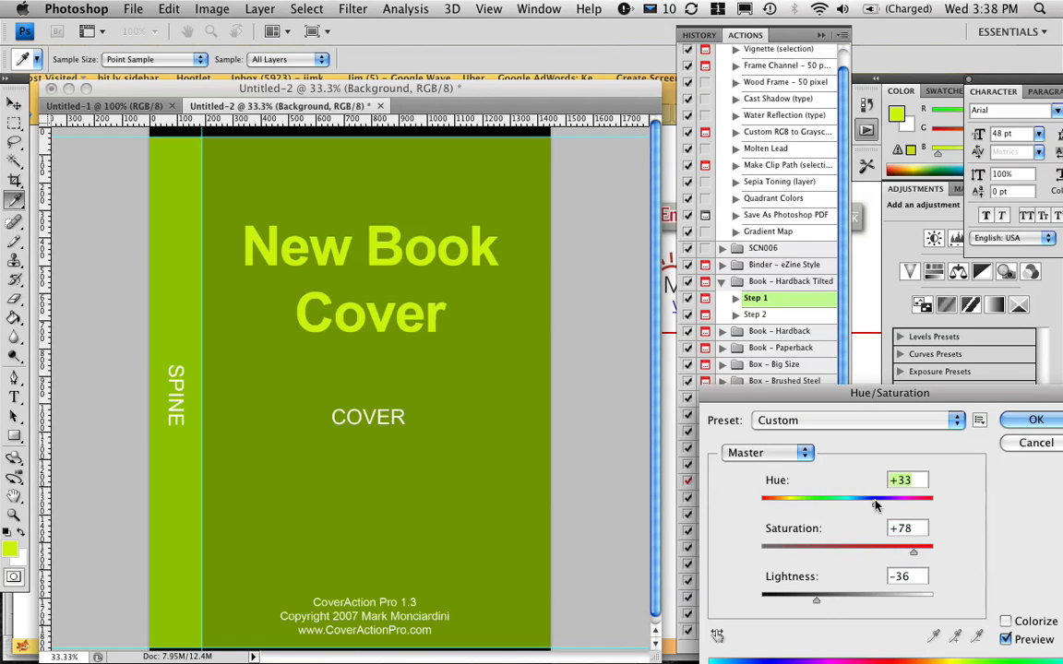
left_click(1035, 418)
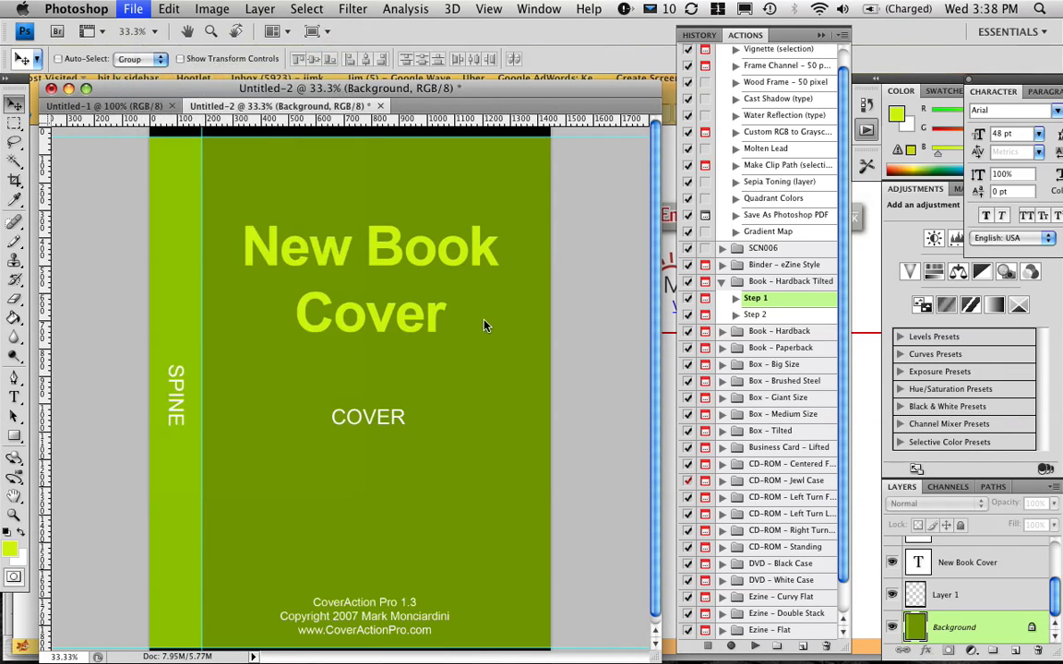
- Browse File > Open into jimkukral / headshots and show the photos as icon previews
left_click(133, 7)
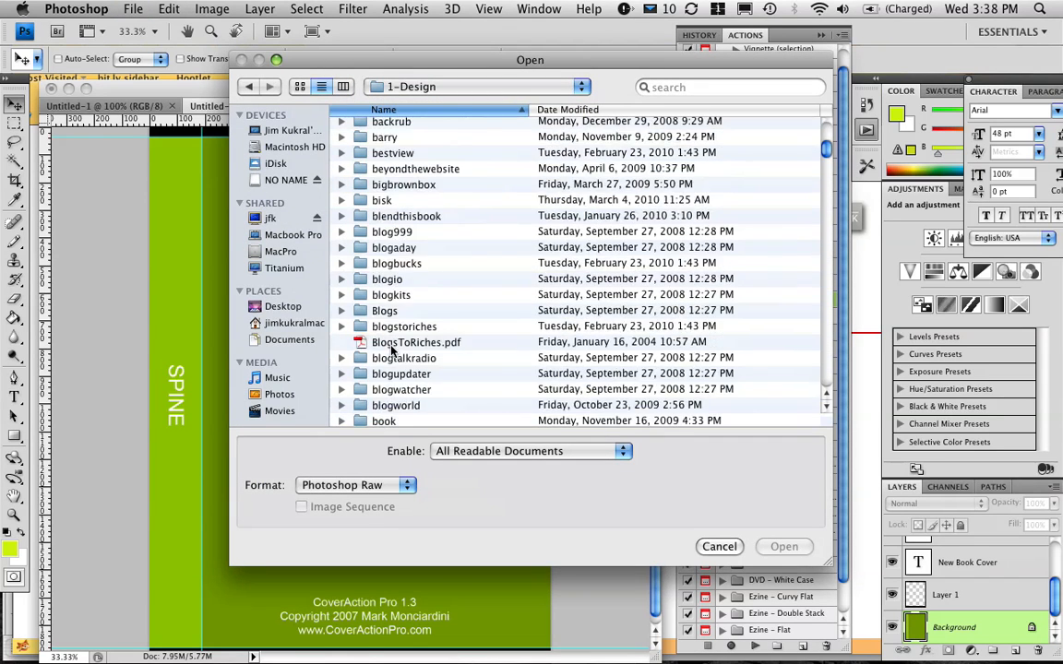
scroll("down", 3)
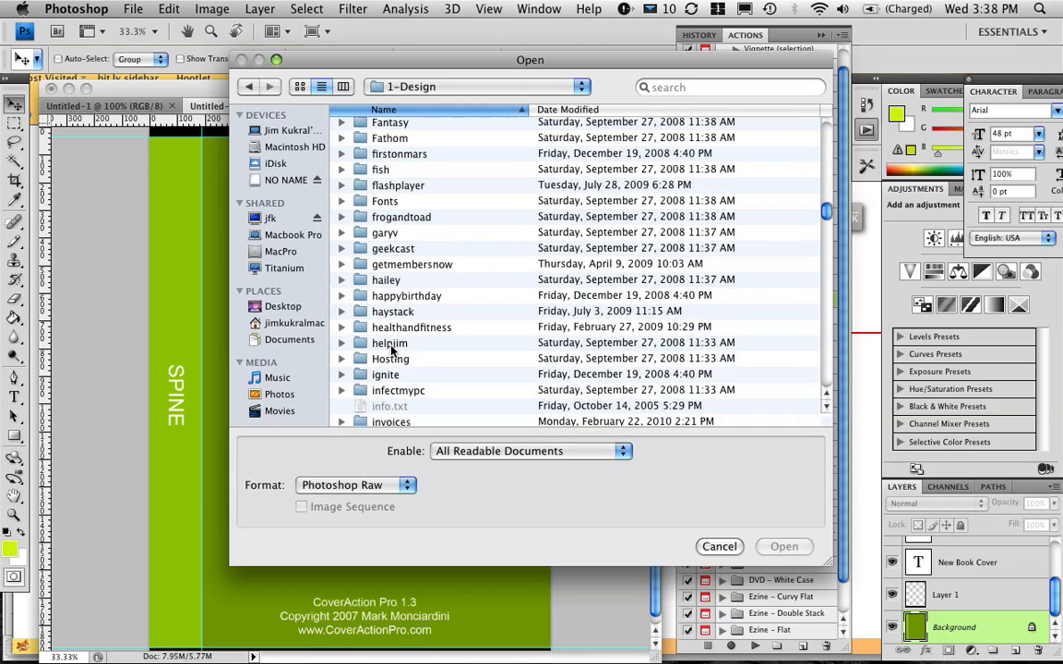
scroll("down", 3)
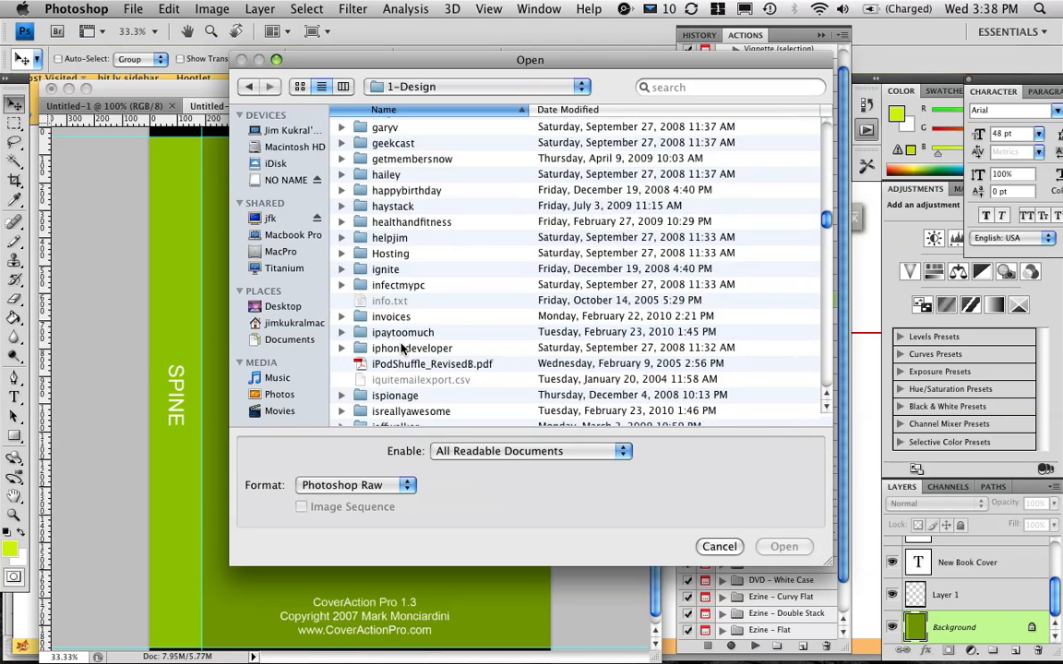
scroll("down", 3)
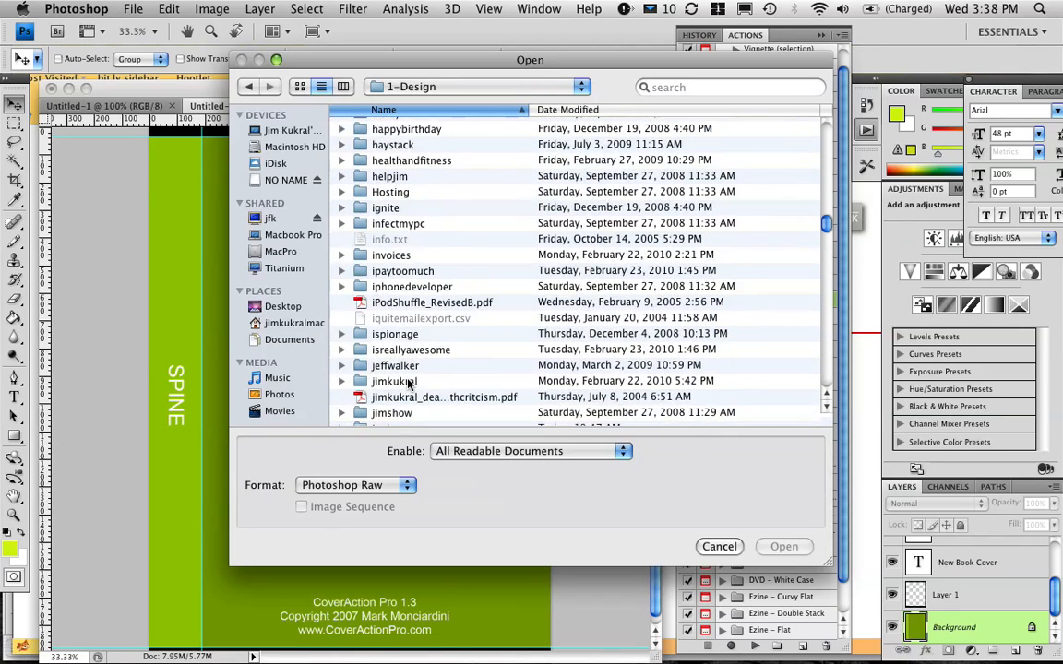
double_click(395, 380)
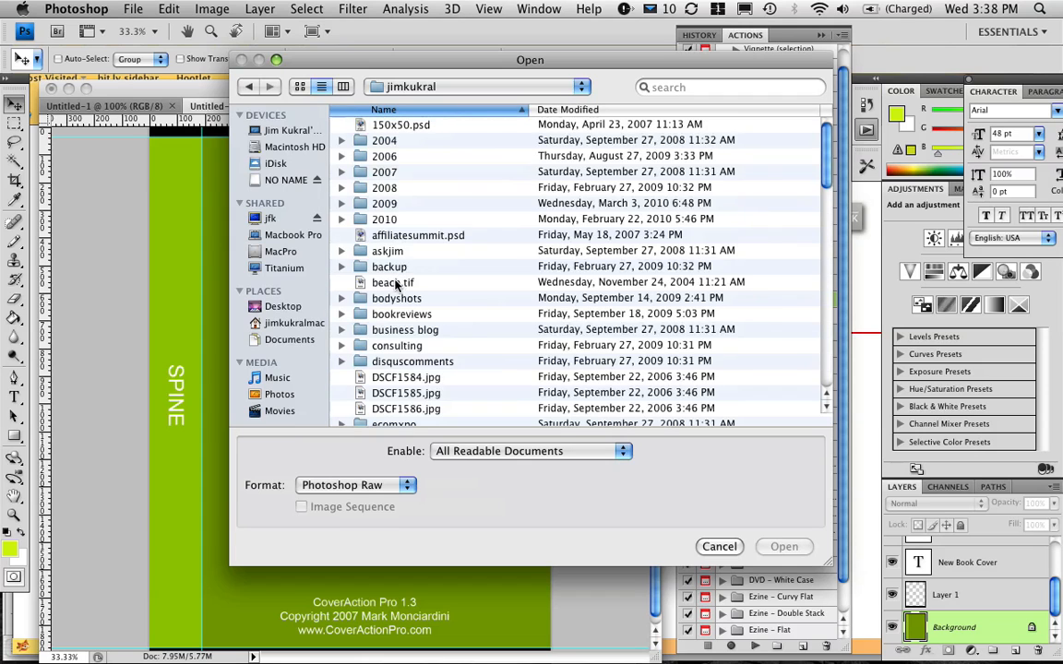
scroll("down", 3)
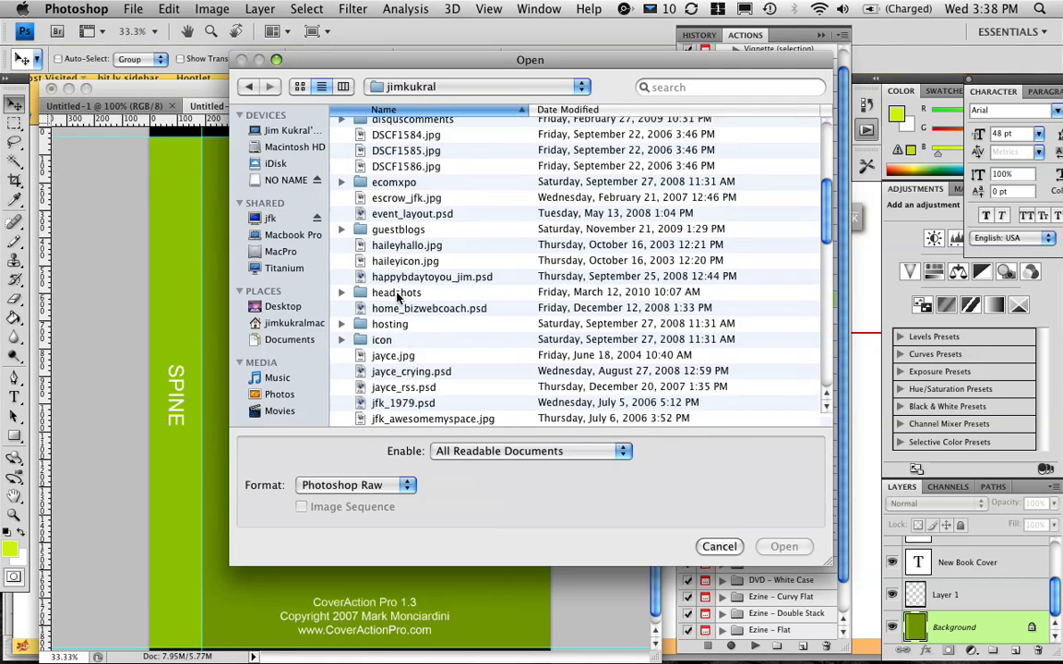
double_click(395, 291)
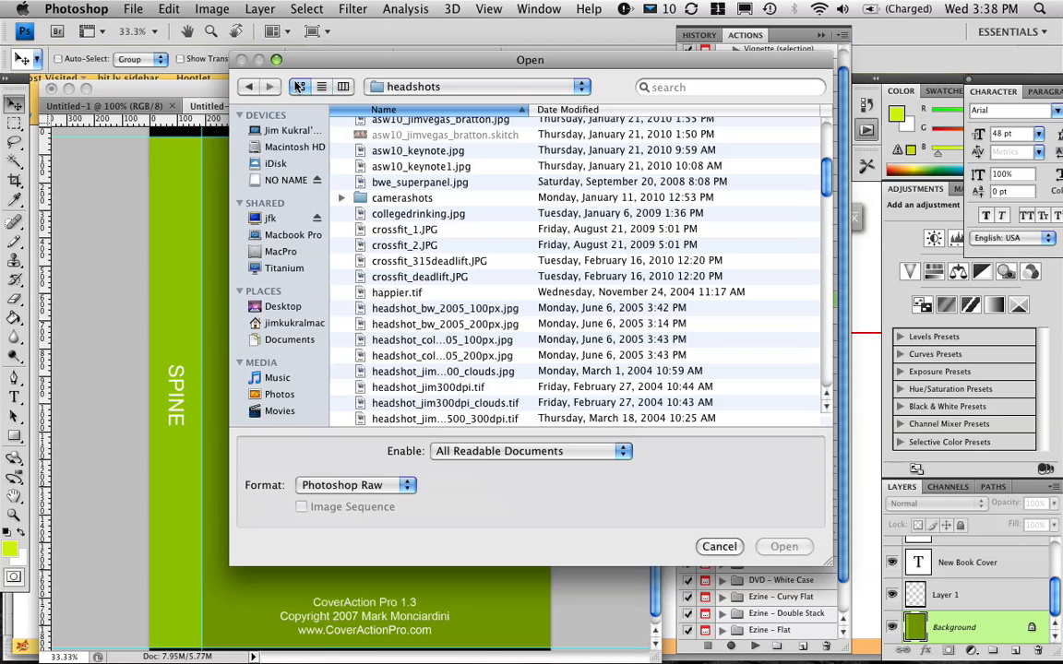
left_click(299, 87)
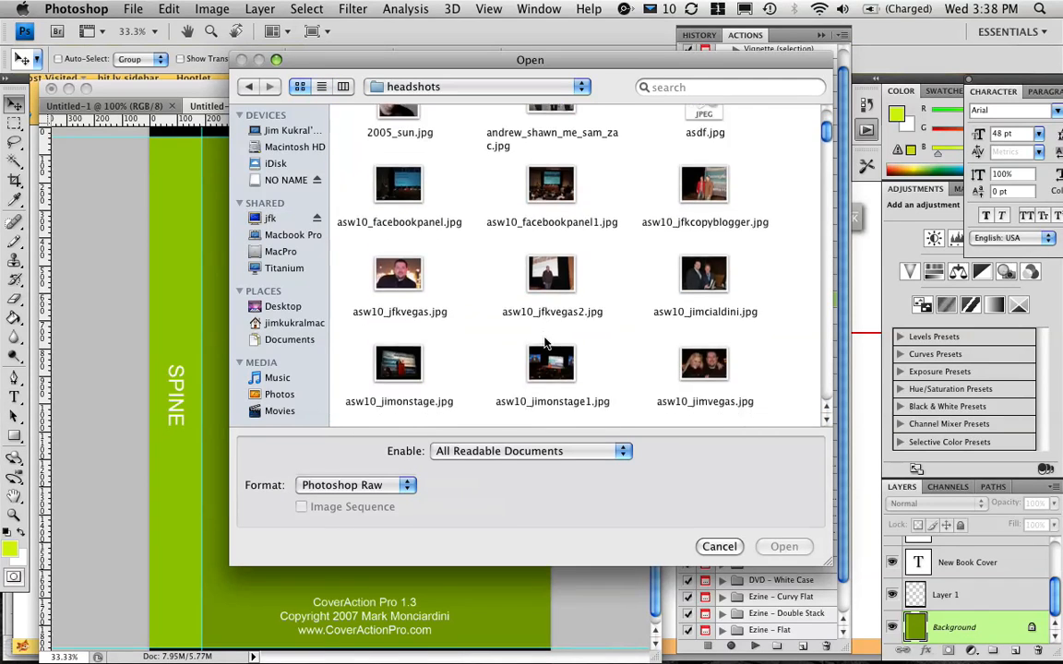
scroll("down", 3)
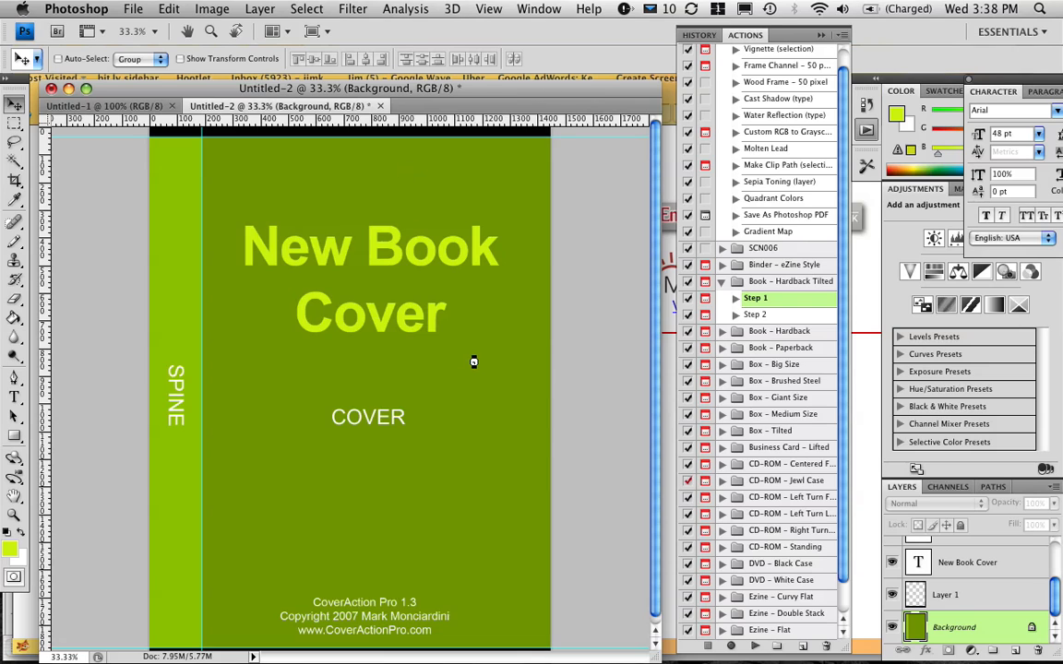
- Open the asw10_jfkvegas.jpg headshot and resize it via Image Size
left_click(461, 105)
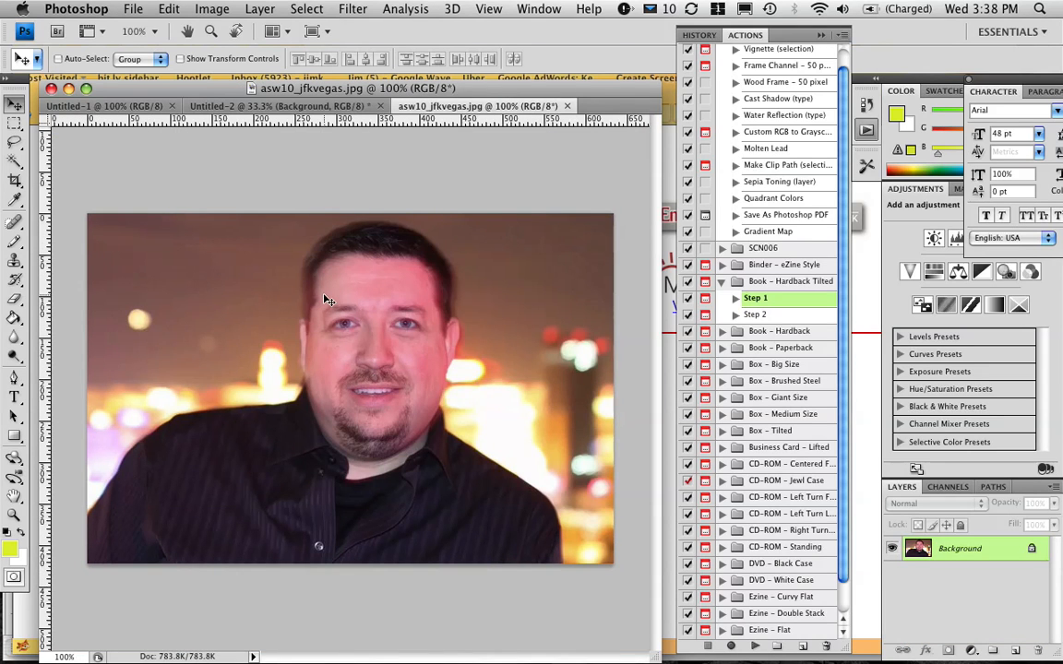
left_click(210, 7)
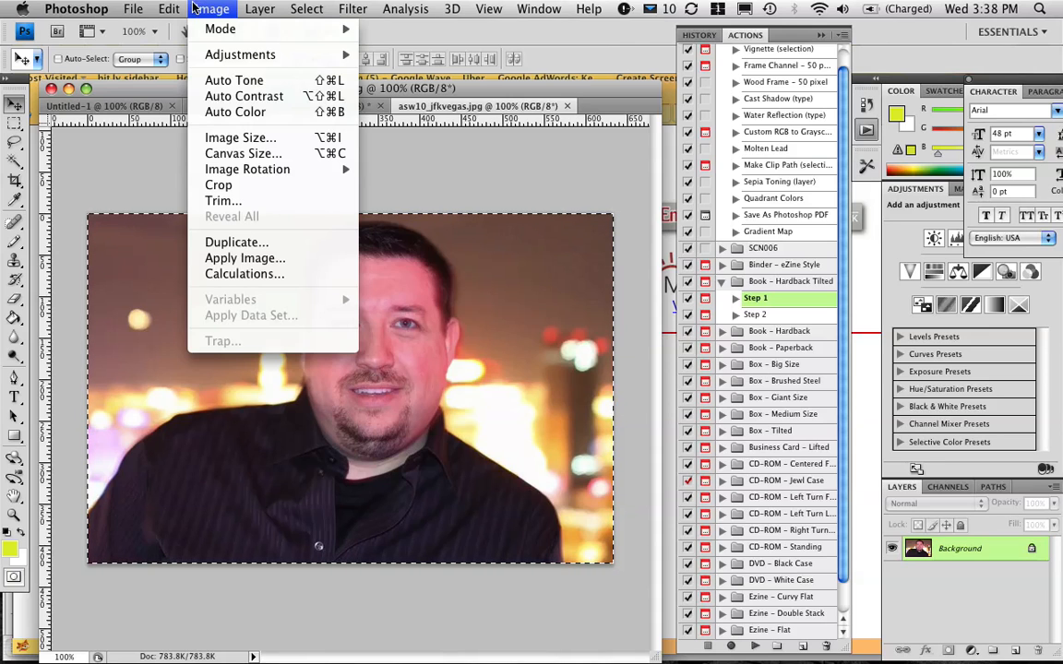
left_click(240, 137)
type("2")
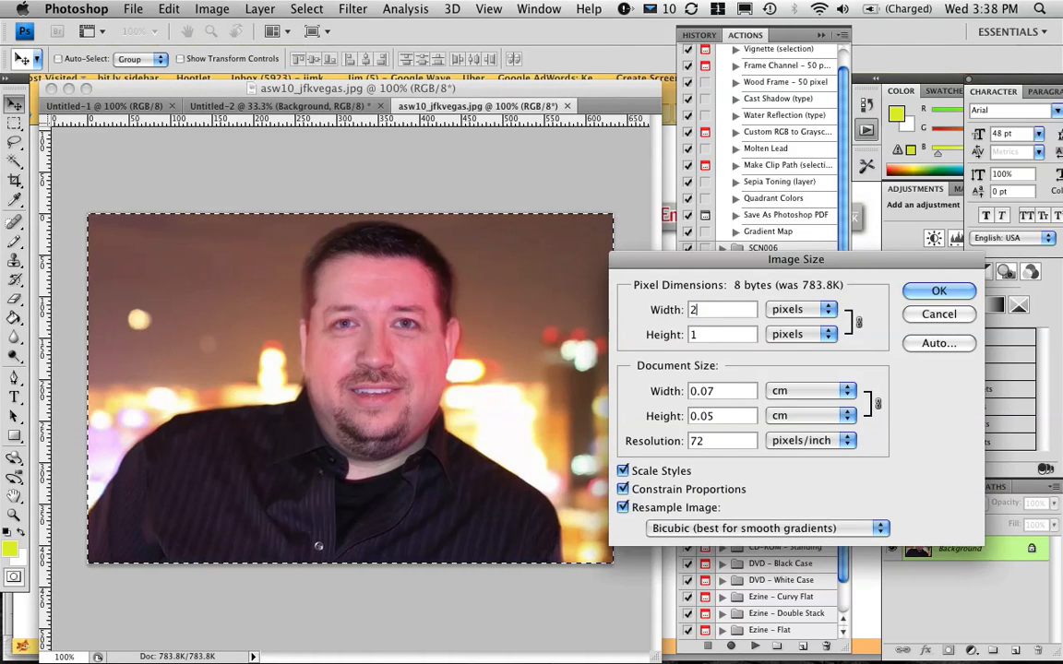
left_click(938, 292)
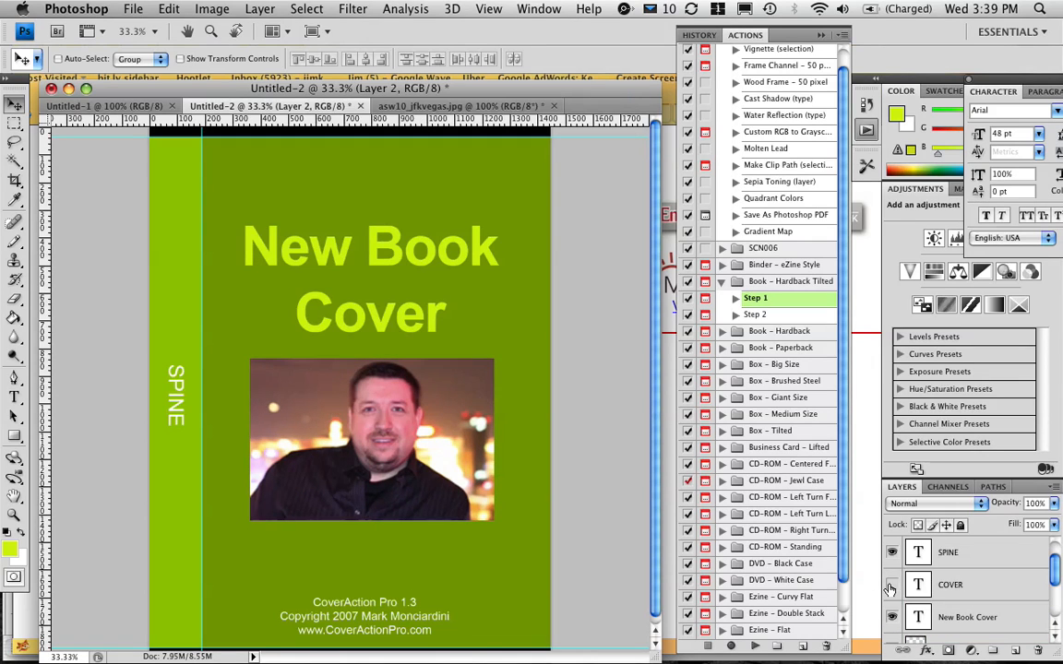
- Paste the headshot under the title and play Step 2 to build the tilted book
right_click(421, 443)
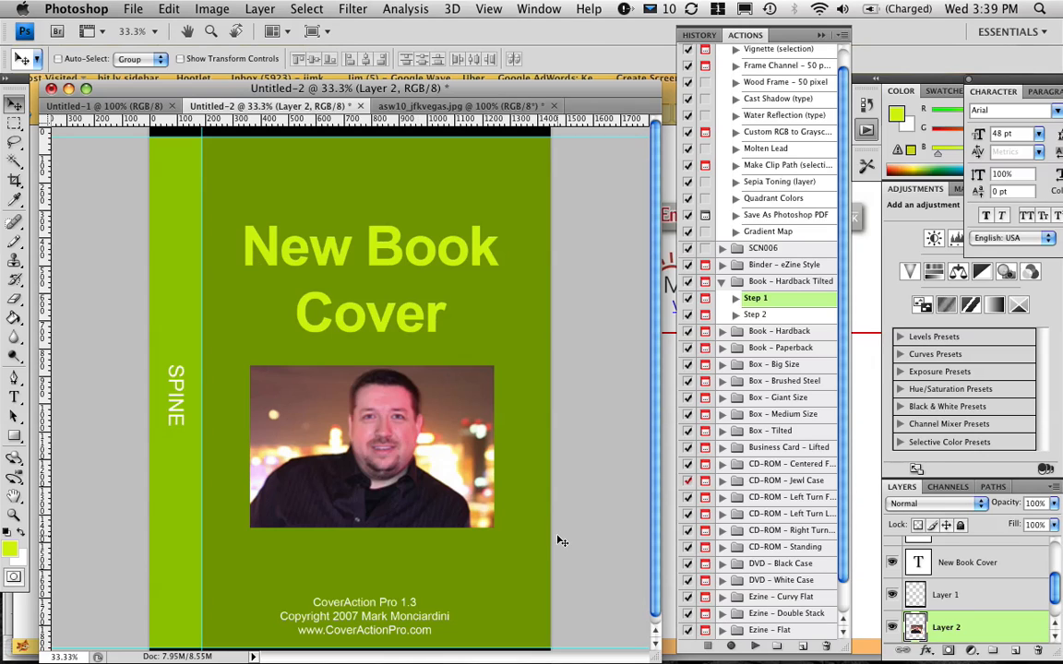
mouse_move(724, 513)
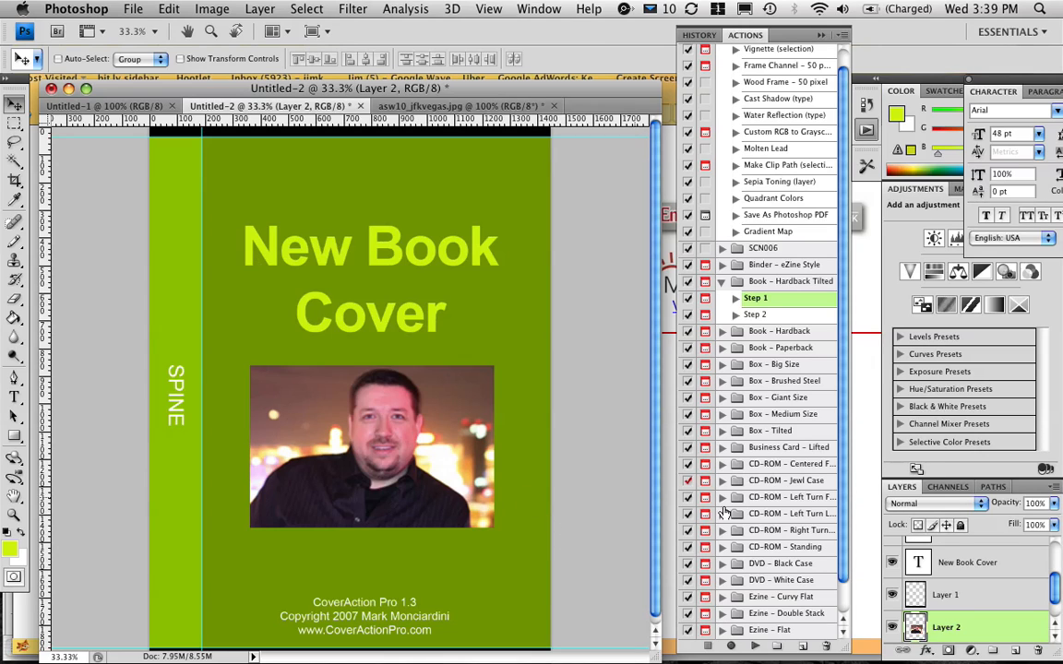
left_click(757, 314)
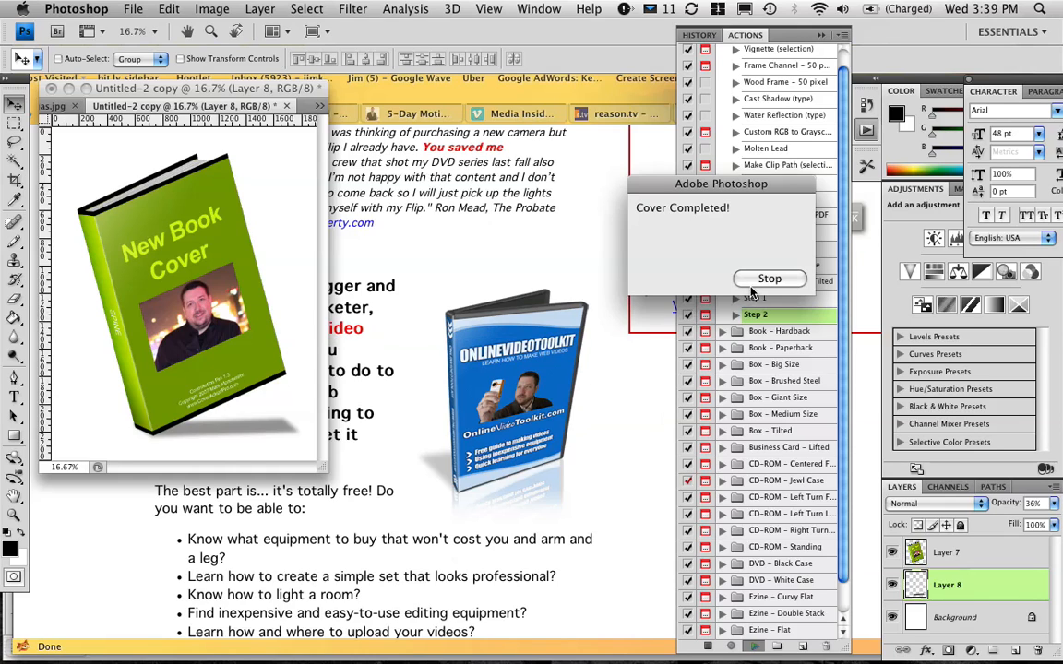
- Dismiss the Cover Completed notice after the tilted 3D book renders
left_click(769, 279)
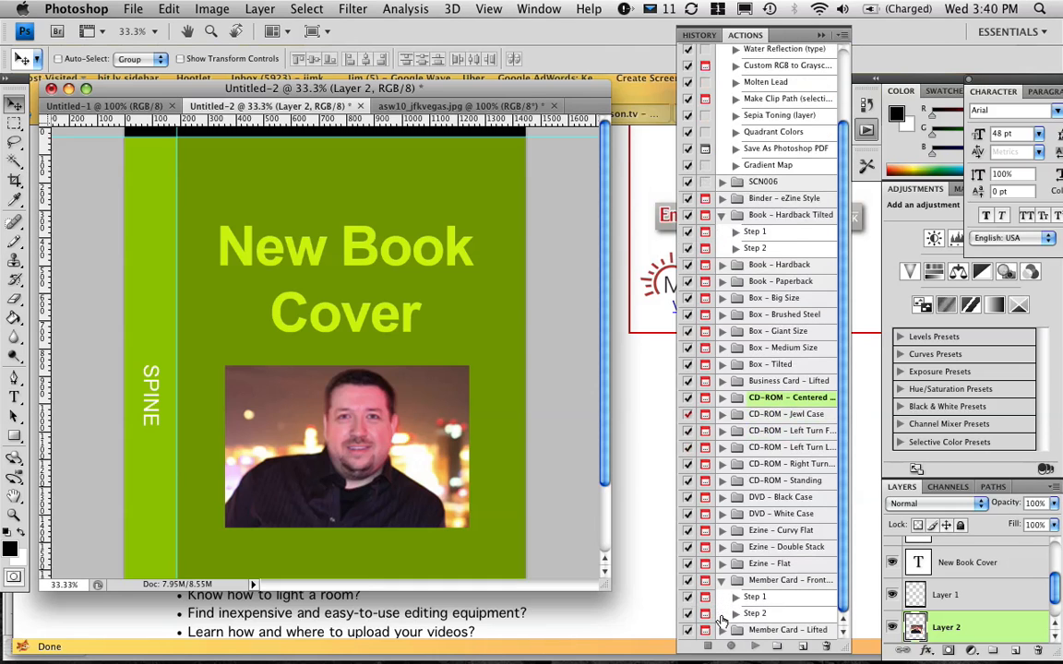
- Play Step 1 of the Member Card - Front action to build the card template
left_click(755, 598)
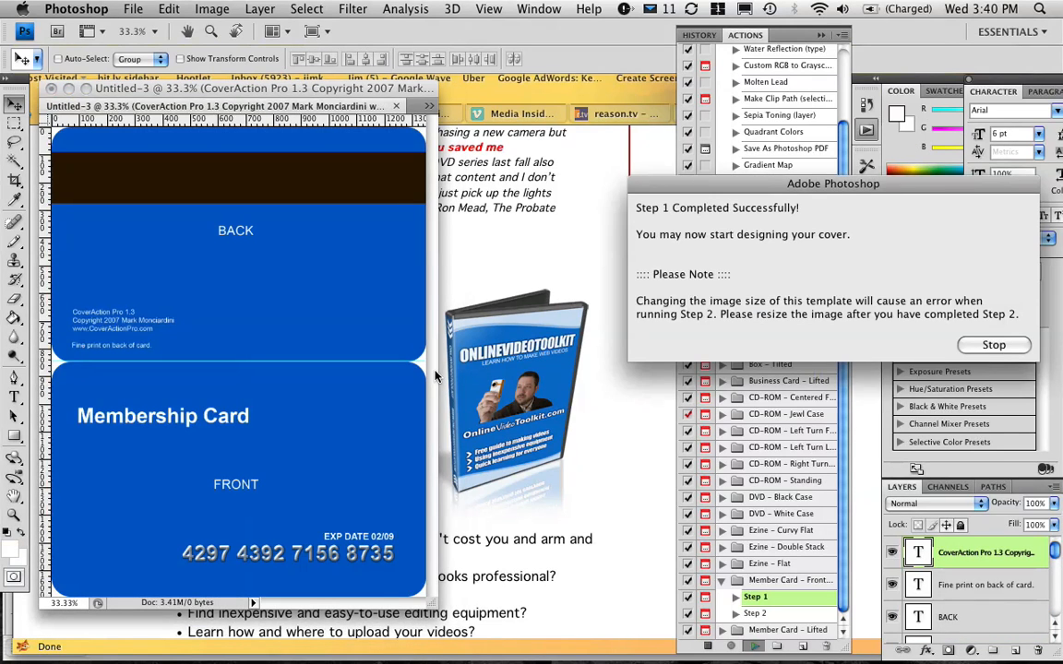
- Paste the headshot into the Membership Card document, enlarge it with Free Transform, and run Step 2
left_click(993, 345)
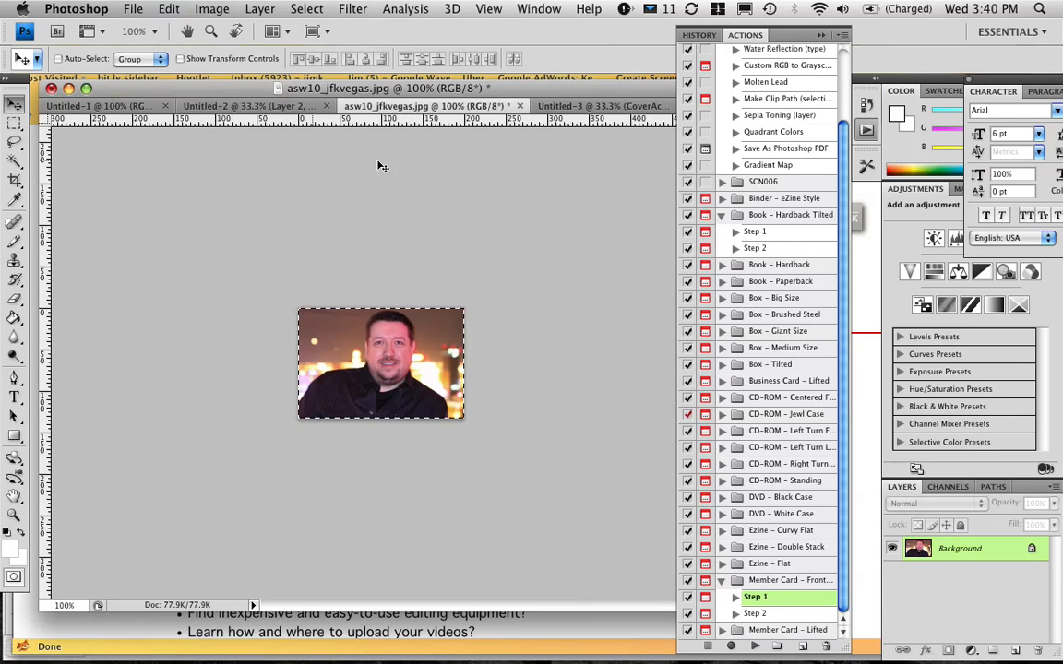
left_click(591, 105)
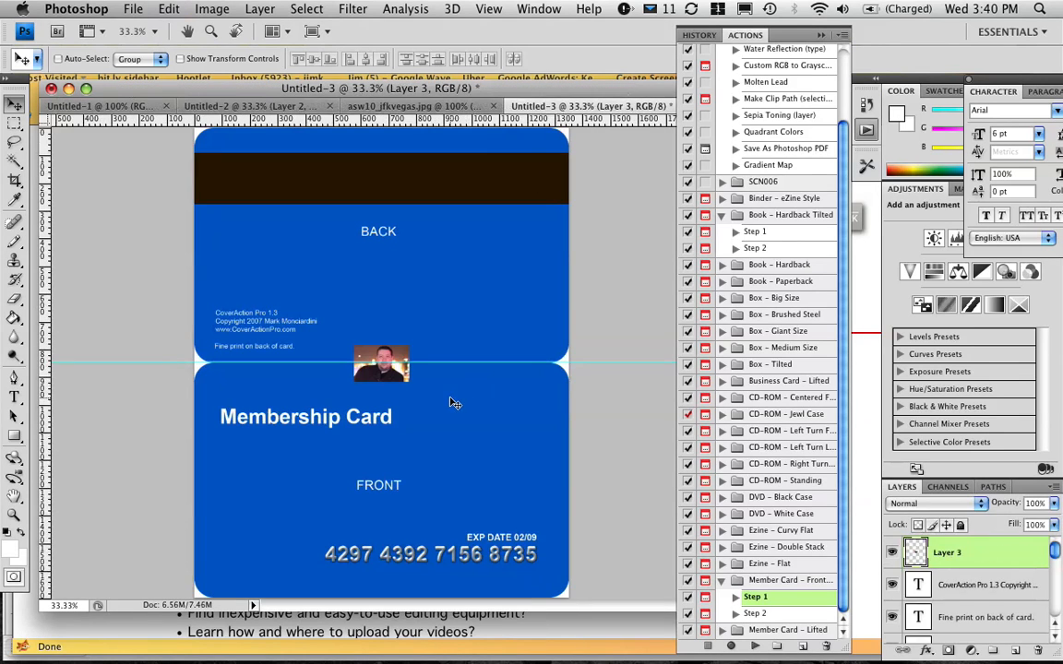
left_click(380, 362)
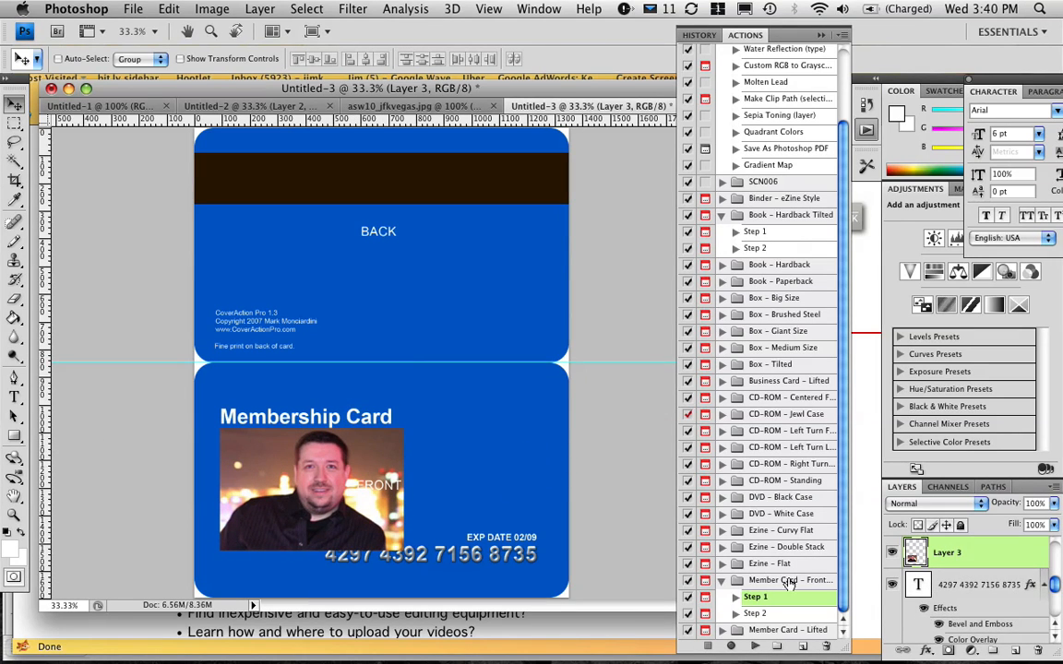
left_click(756, 612)
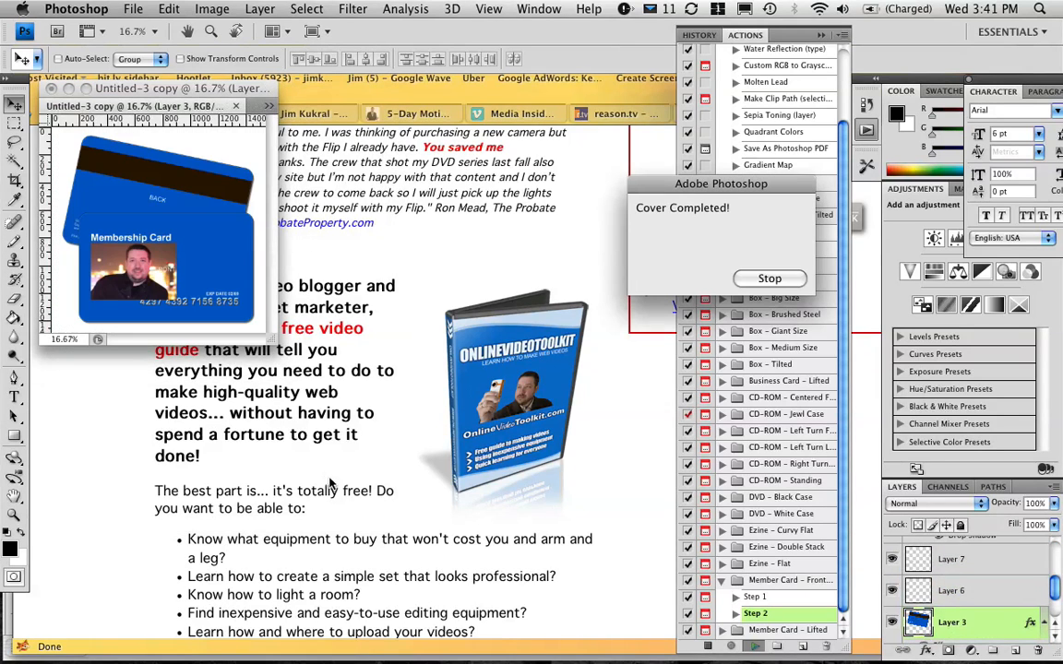
- Stop the Cover Completed notice, leaving the tilted 3D membership card mockup
left_click(770, 277)
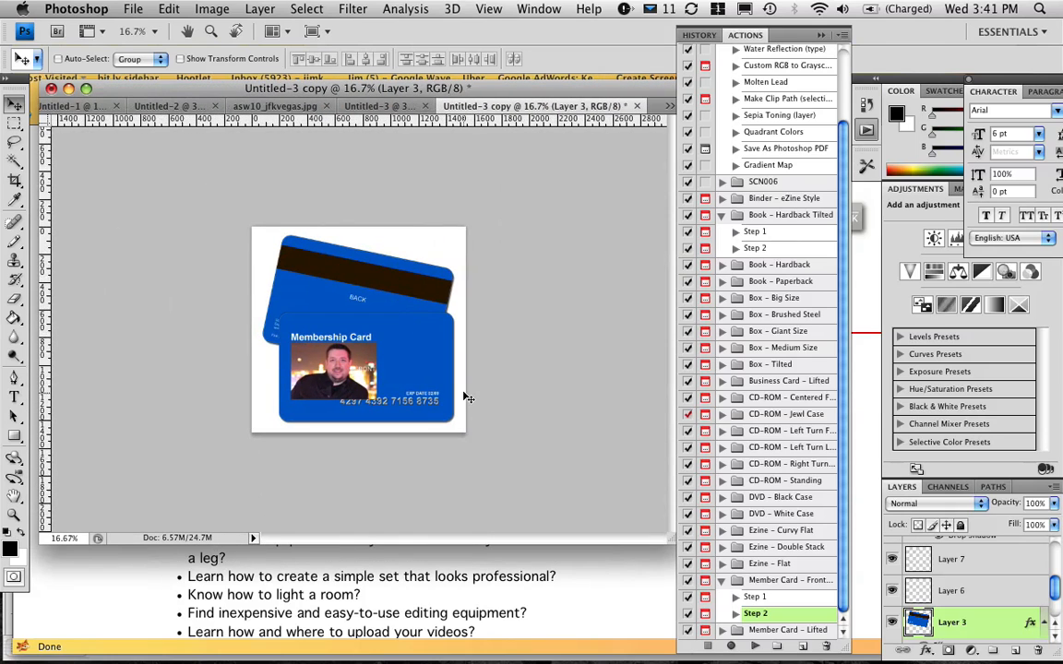
mouse_move(598, 445)
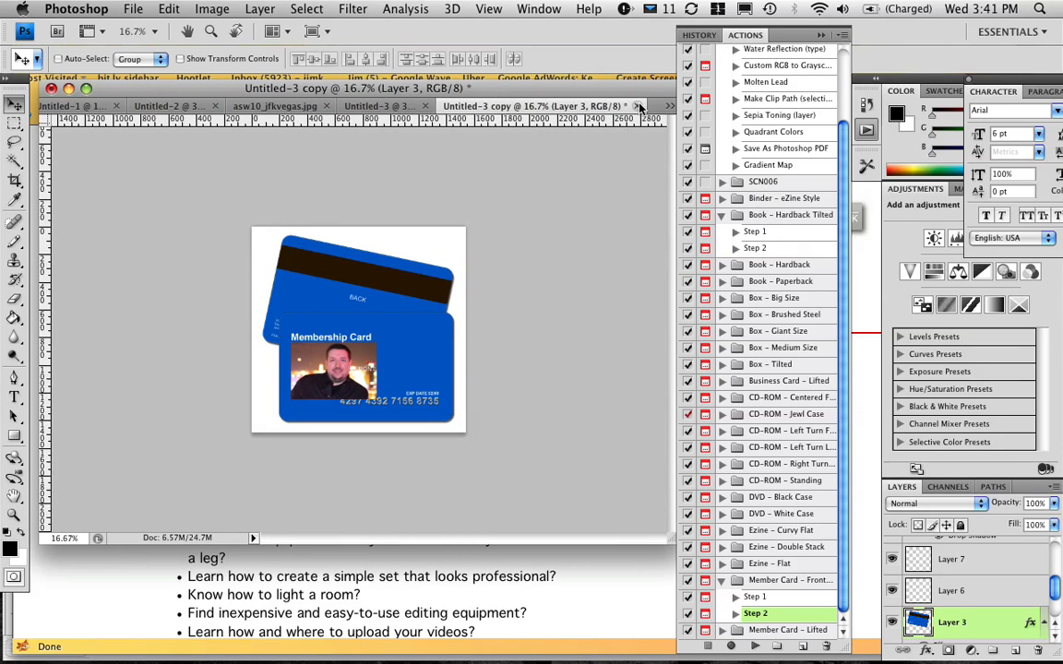
mouse_move(725, 367)
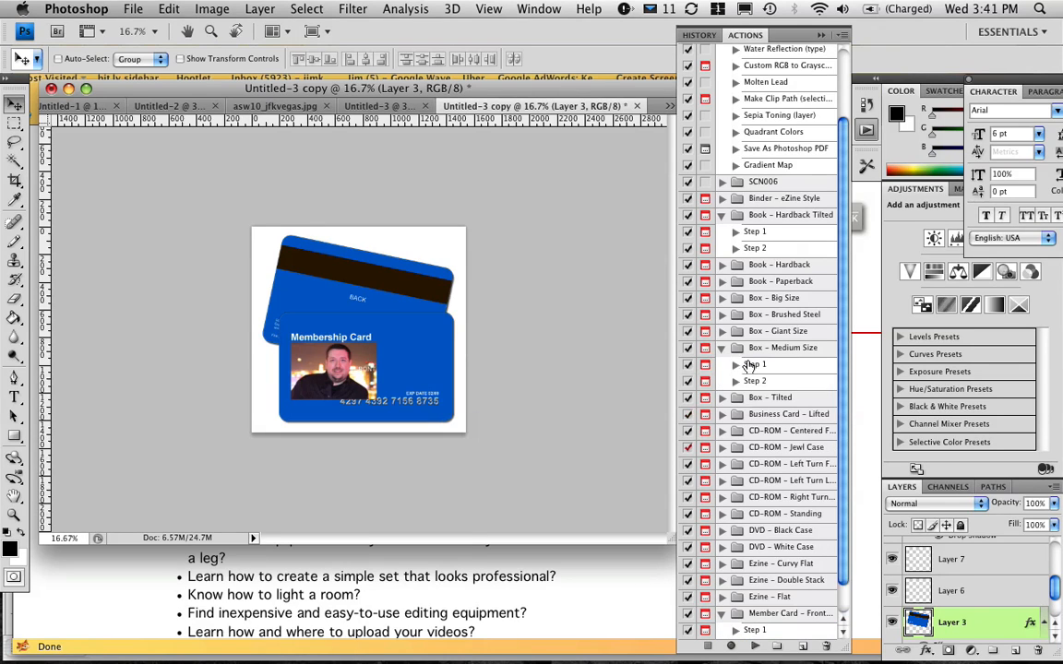
- Run Box - Medium Size Step 1 and paste the headshot from the jpg onto the box front
left_click(755, 363)
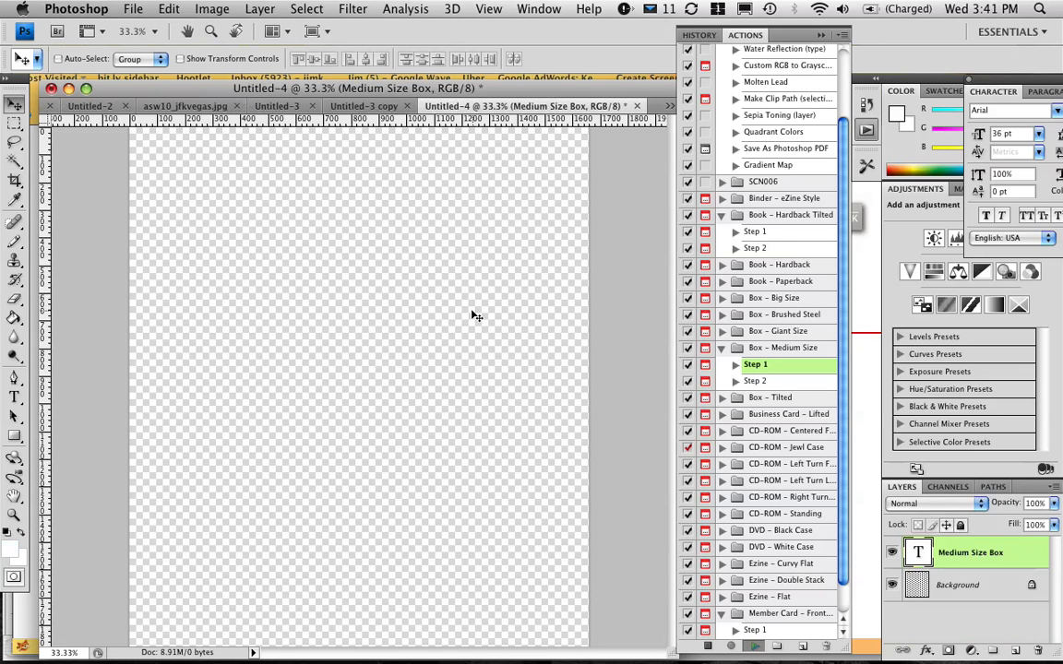
left_click(756, 364)
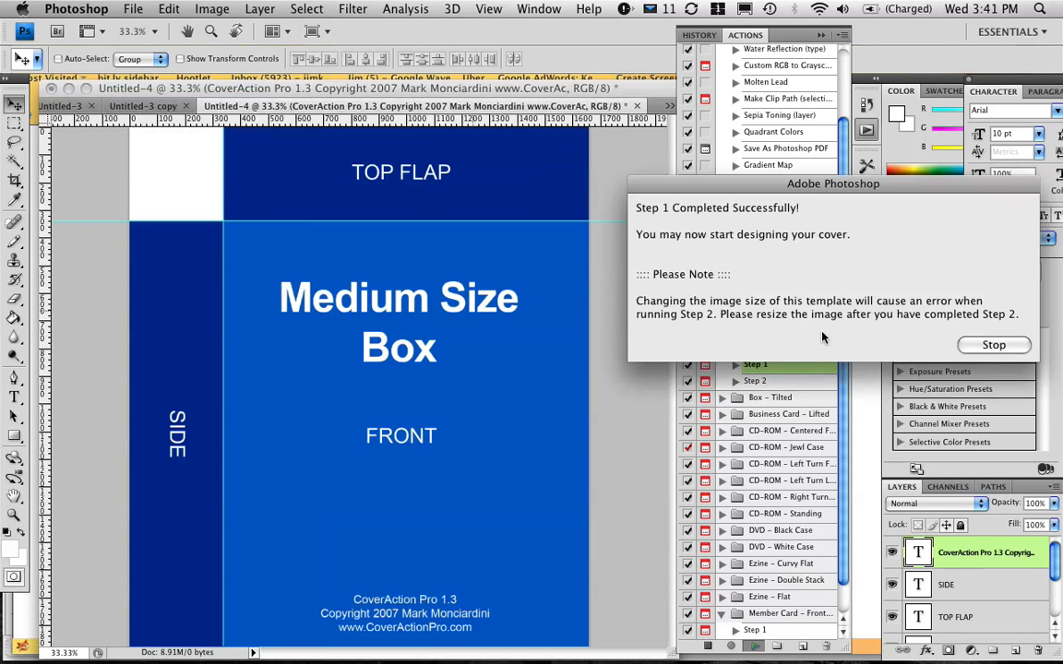
left_click(993, 345)
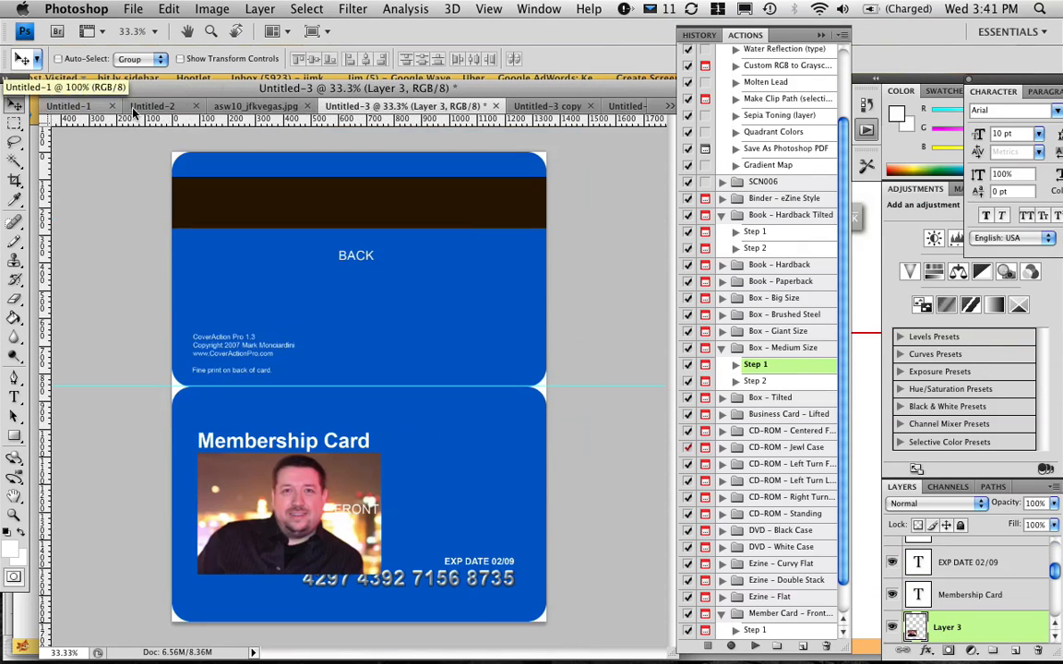
left_click(255, 106)
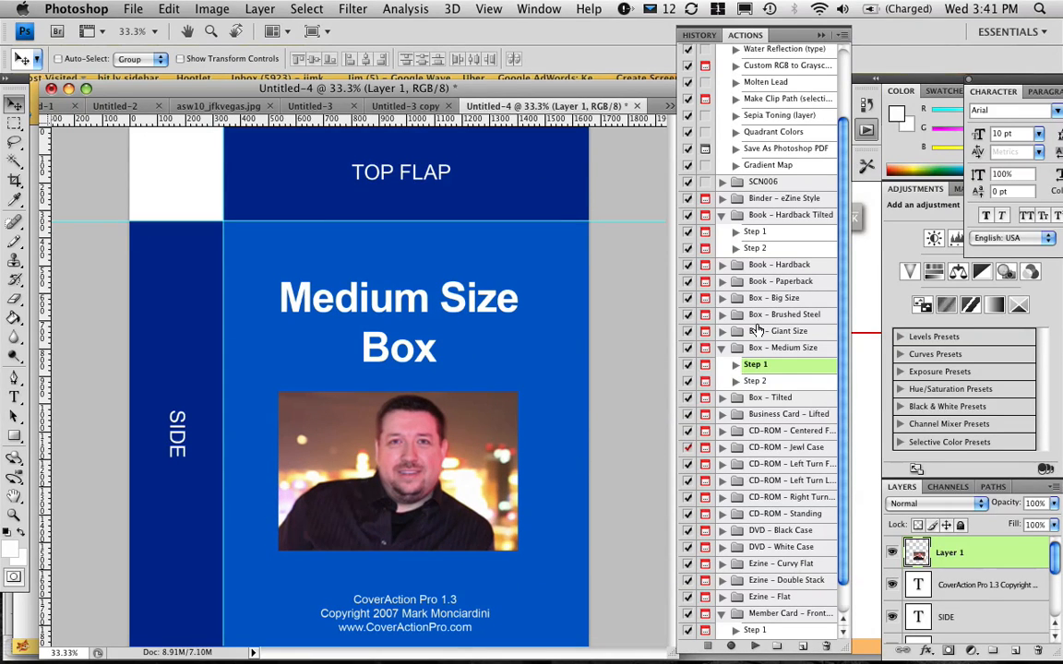
left_click(755, 380)
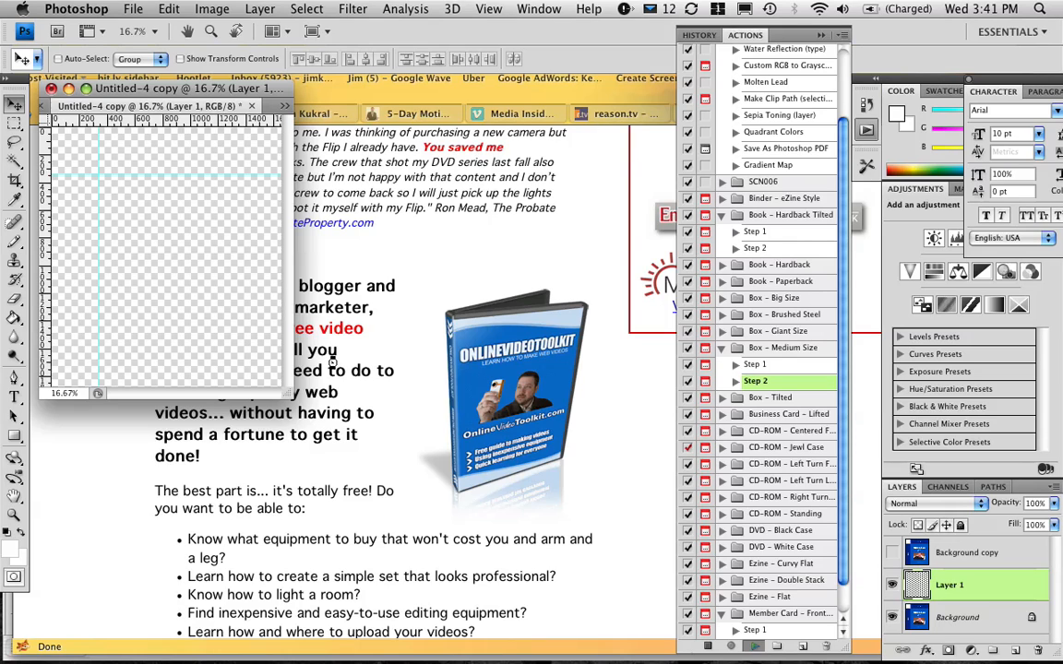
- Play Box - Medium Size Step 2 to render the 3D box mockup with the headshot
left_click(268, 105)
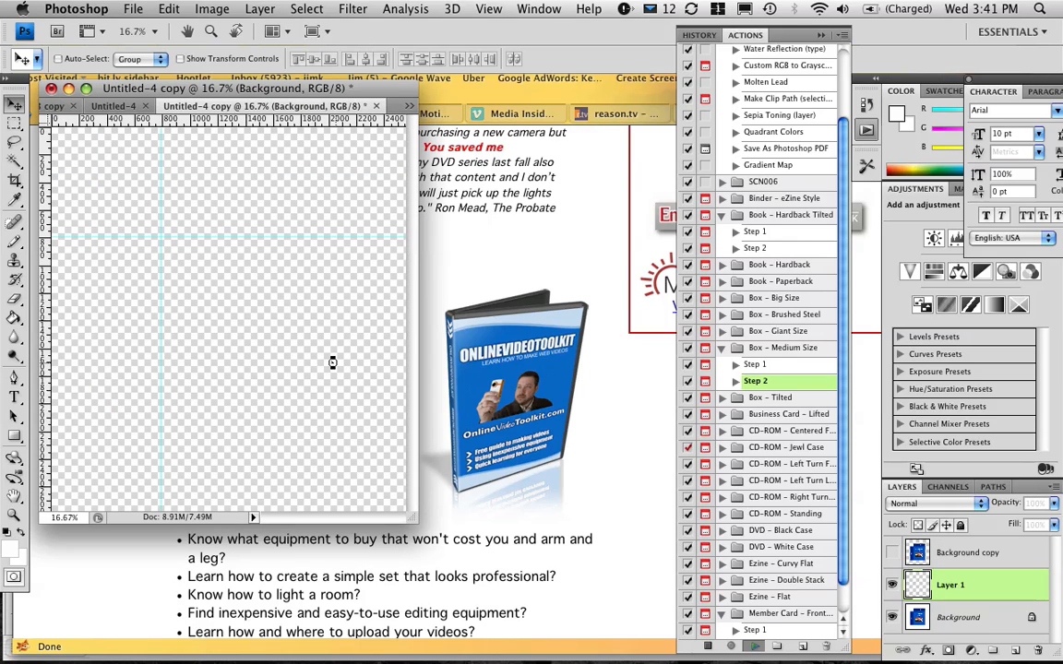
left_click(960, 617)
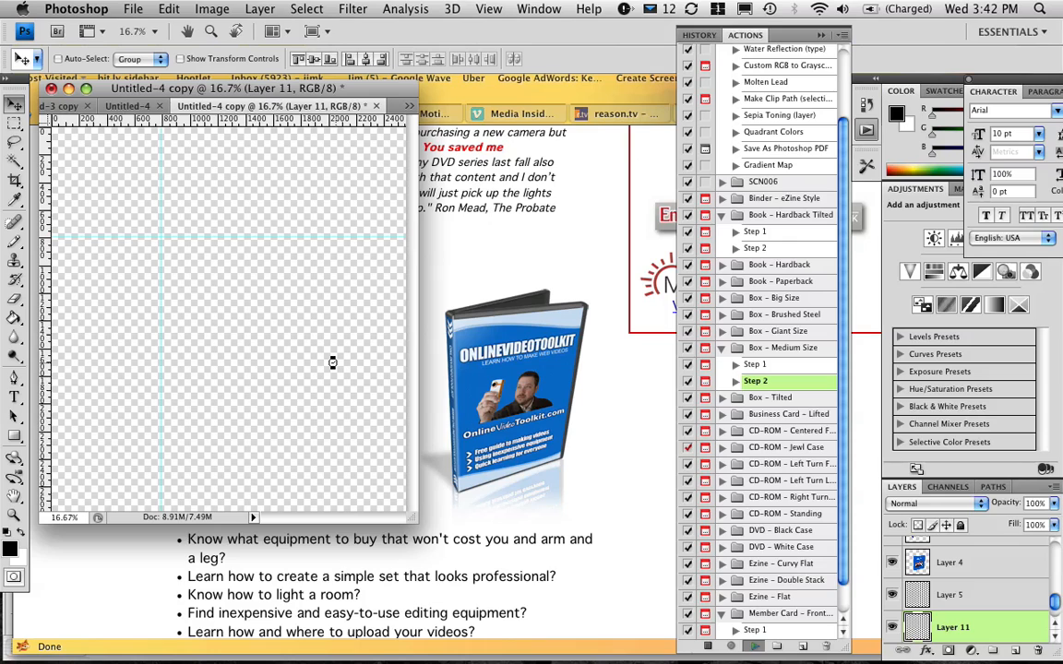
left_click(960, 552)
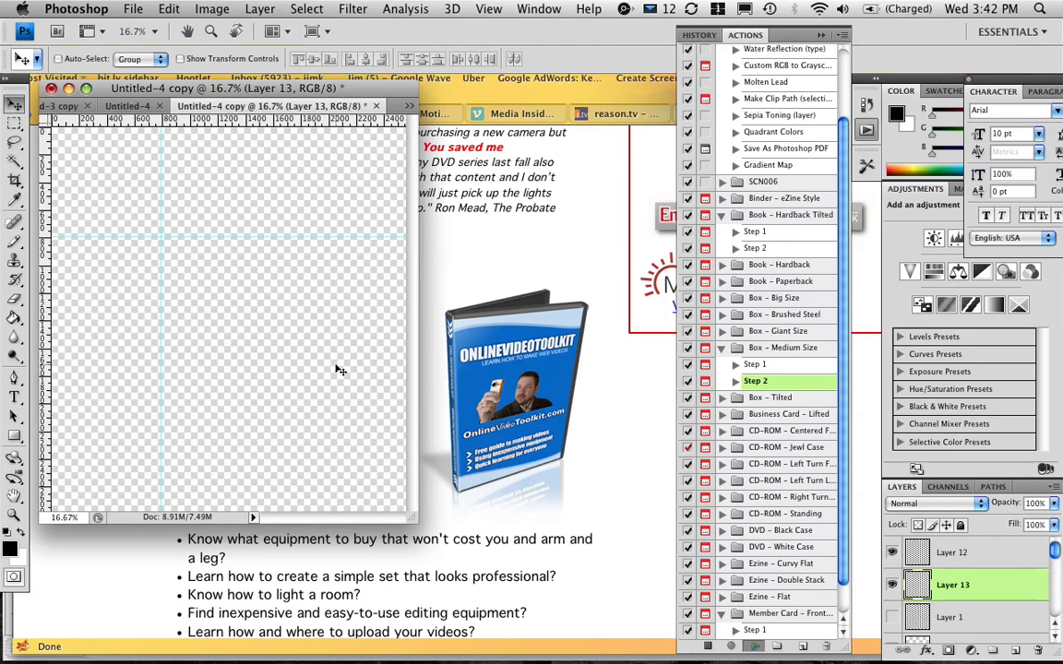
left_click(952, 551)
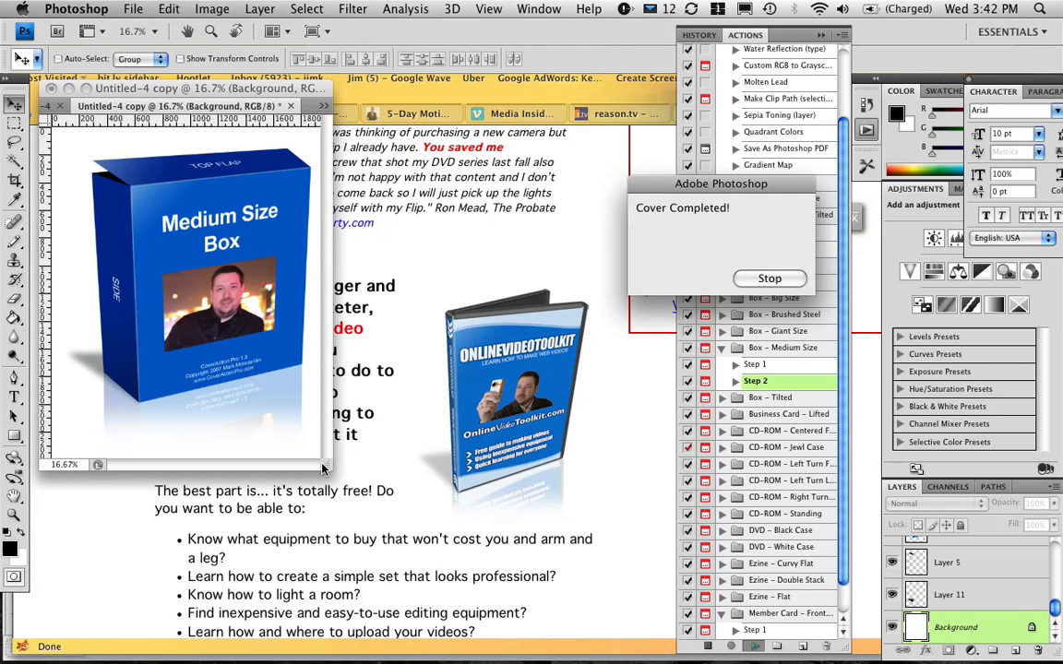
- Stop the Cover Completed notice, leaving the finished 3D Medium Size Box mockup
left_click(770, 277)
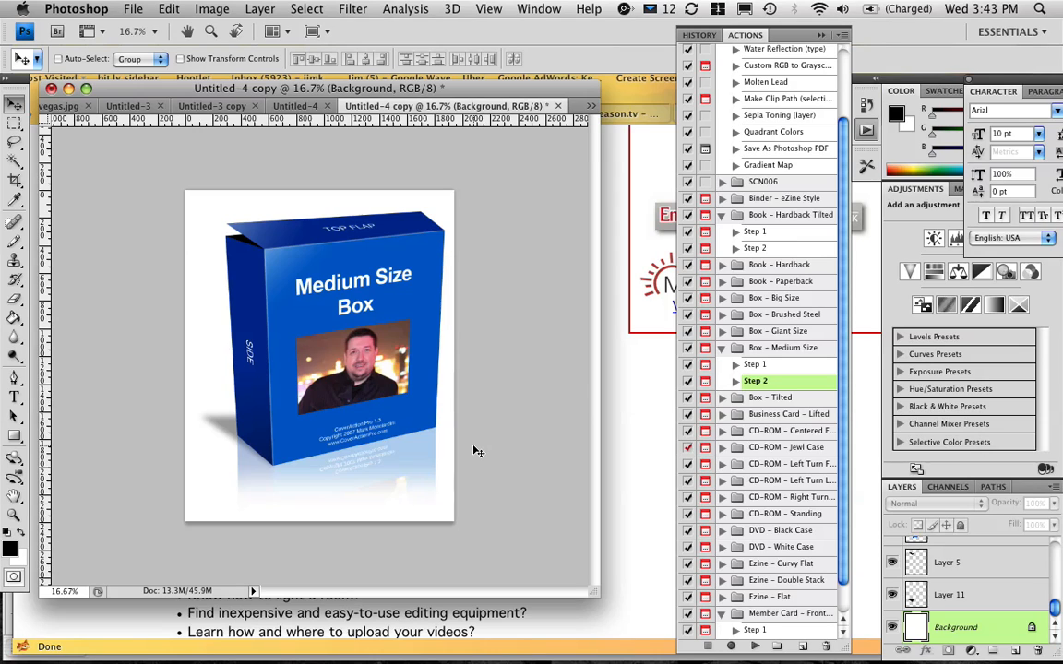
mouse_move(517, 170)
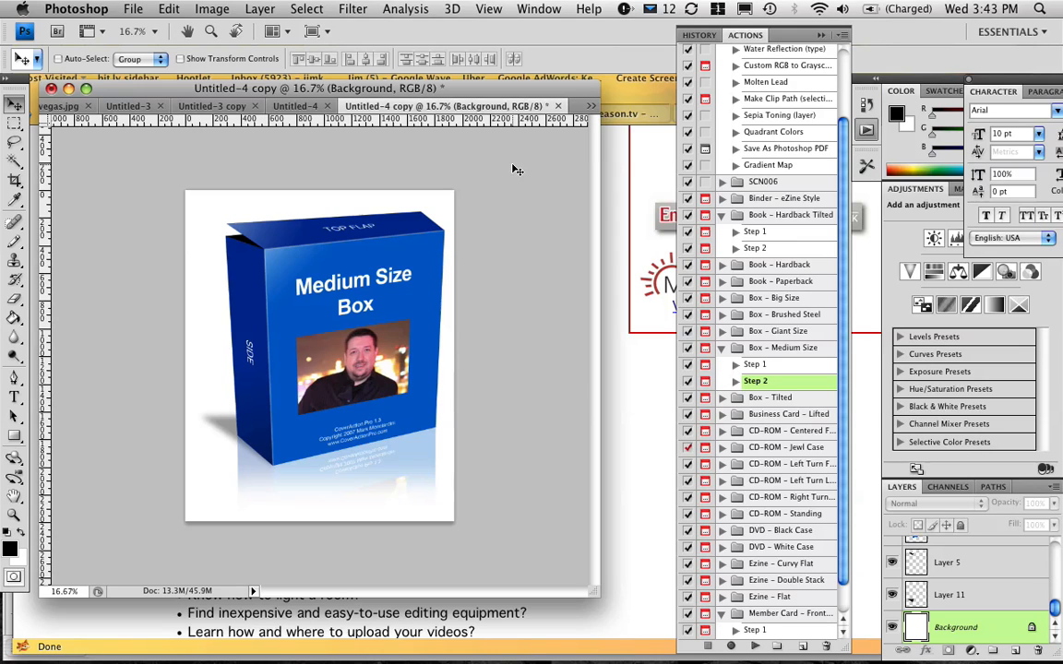